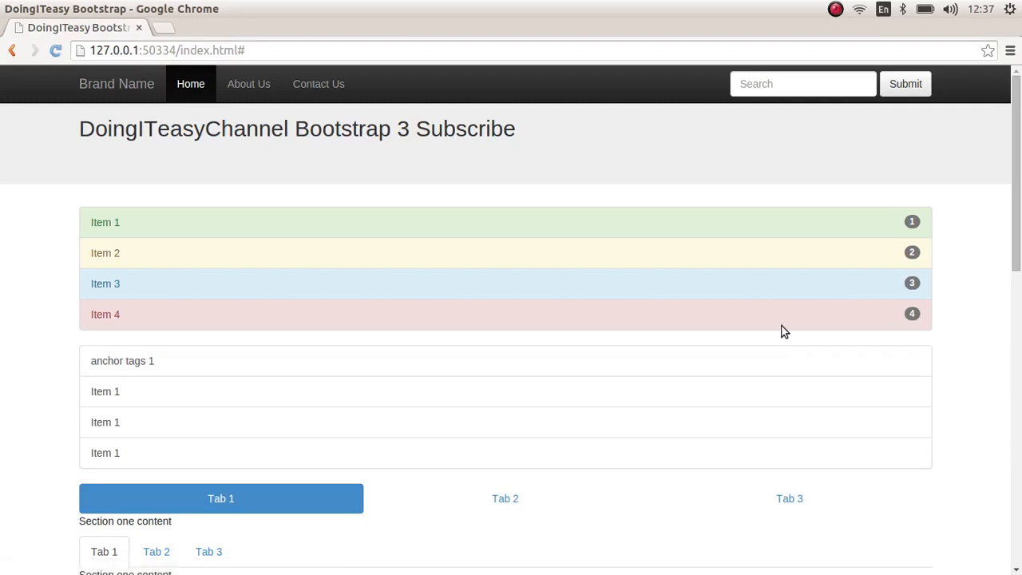
{"action": "mouse_move", "coordinate": [791, 310]}
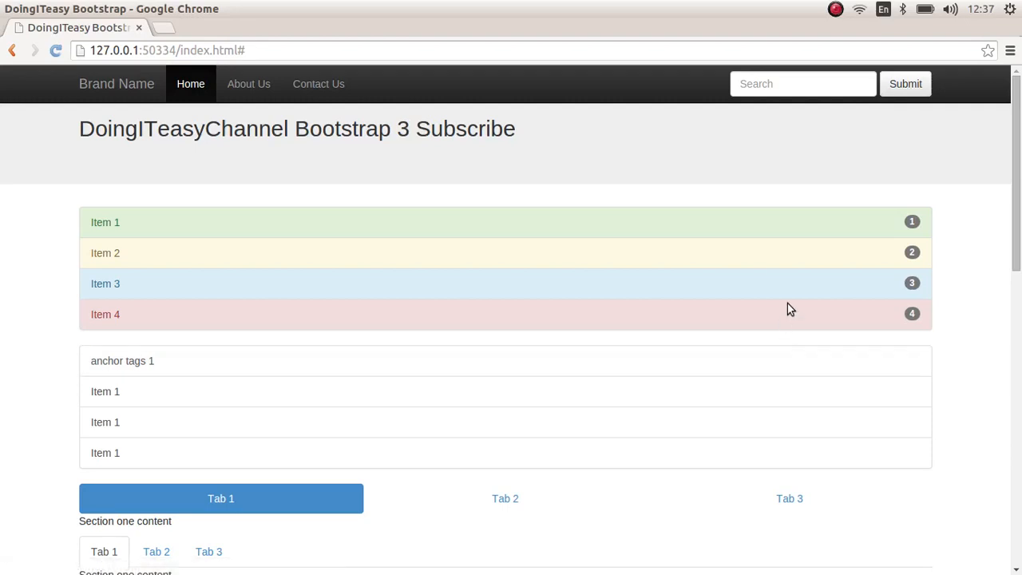
{"action": "mouse_move", "coordinate": [347, 218]}
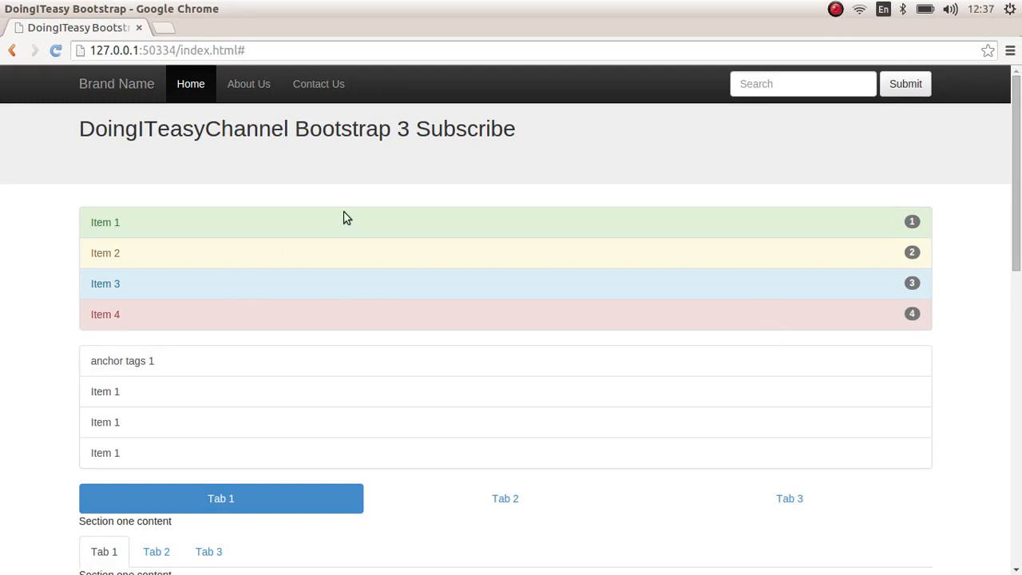
{"action": "mouse_move", "coordinate": [555, 247]}
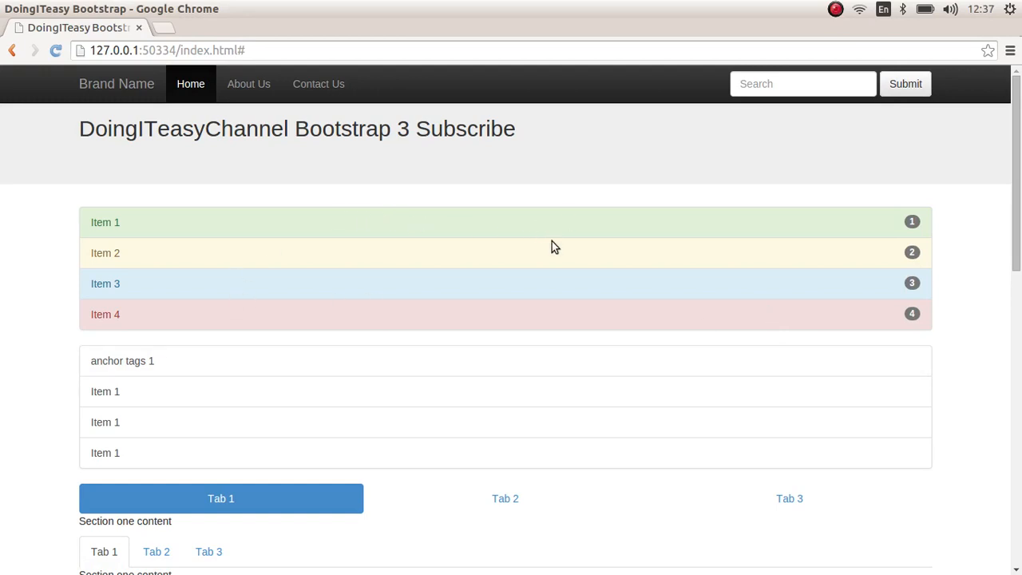
{"action": "mouse_move", "coordinate": [587, 188]}
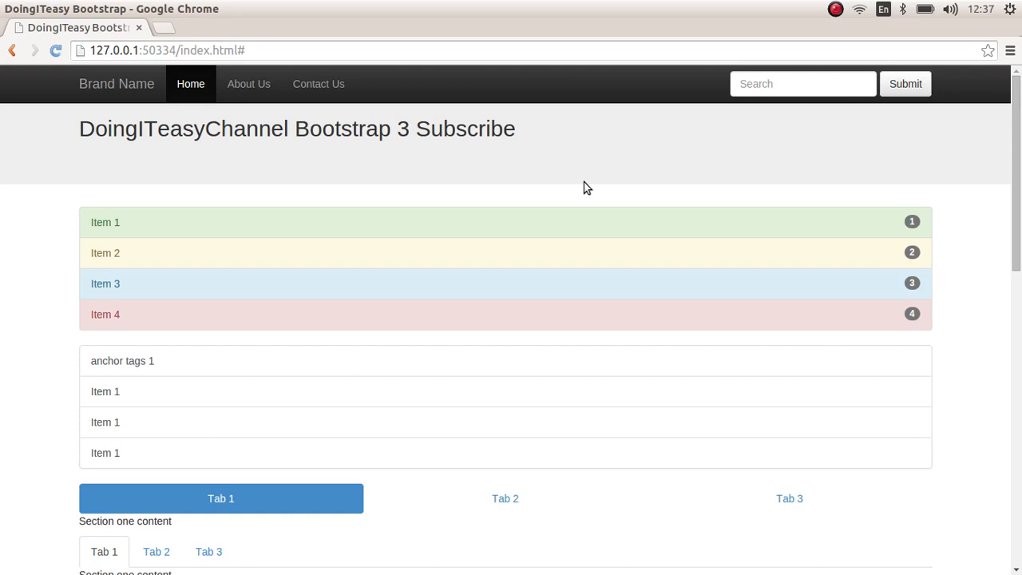
{"action": "mouse_move", "coordinate": [197, 361]}
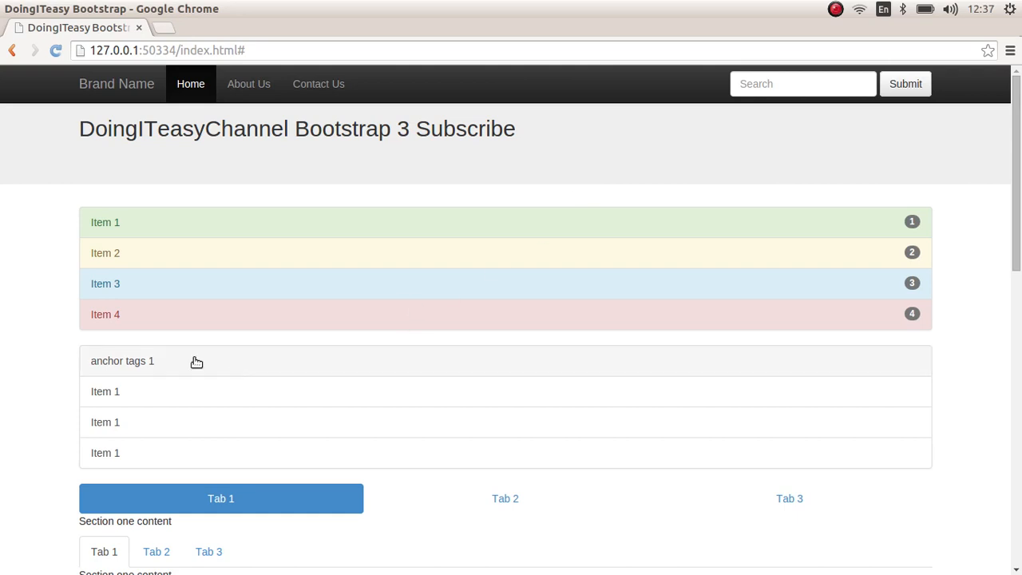
{"action": "mouse_move", "coordinate": [143, 422]}
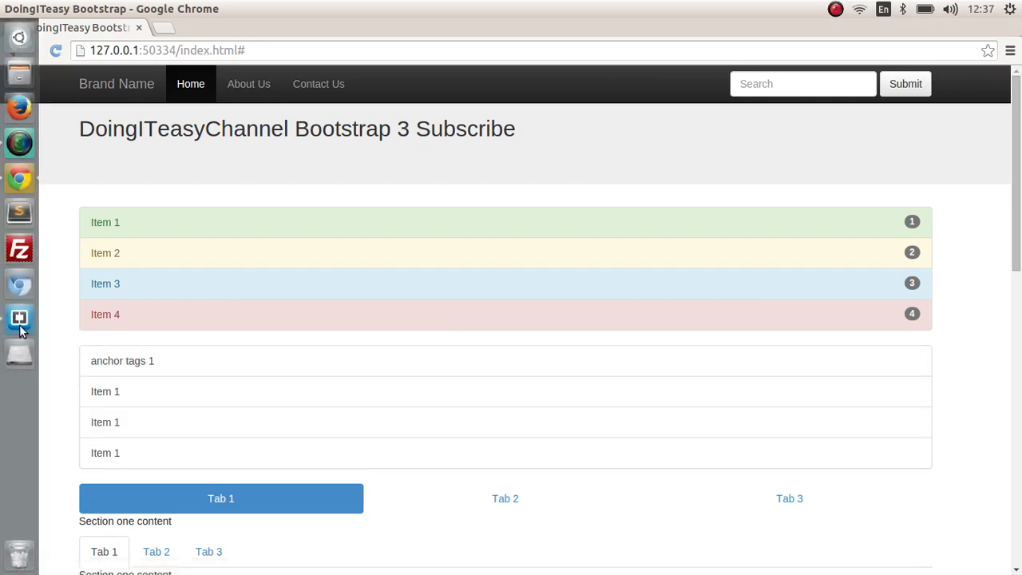
Add a panel panel-default div above the list group in index.html.
{"action": "left_click", "coordinate": [19, 318]}
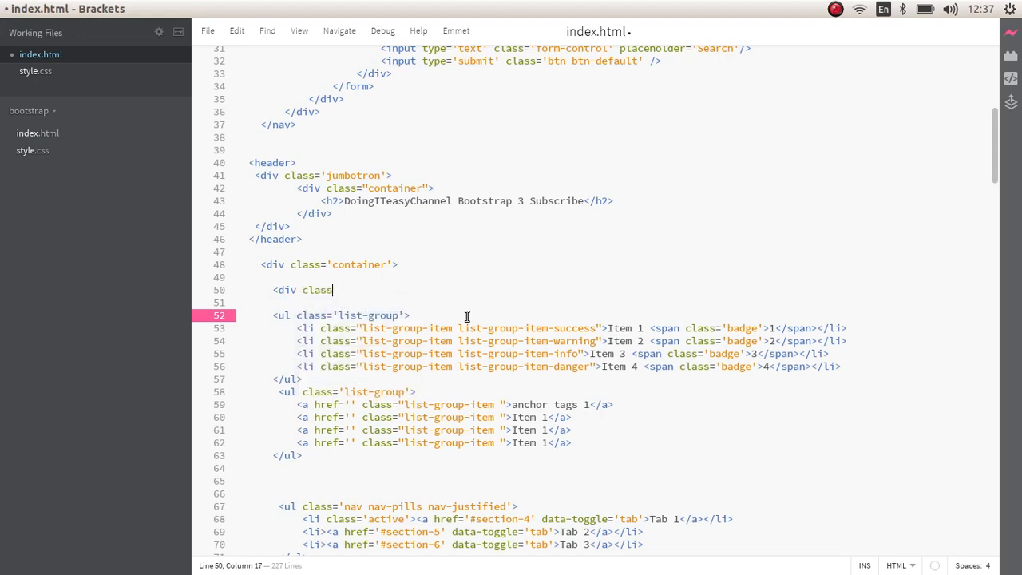
{"action": "type", "text": "pane"}
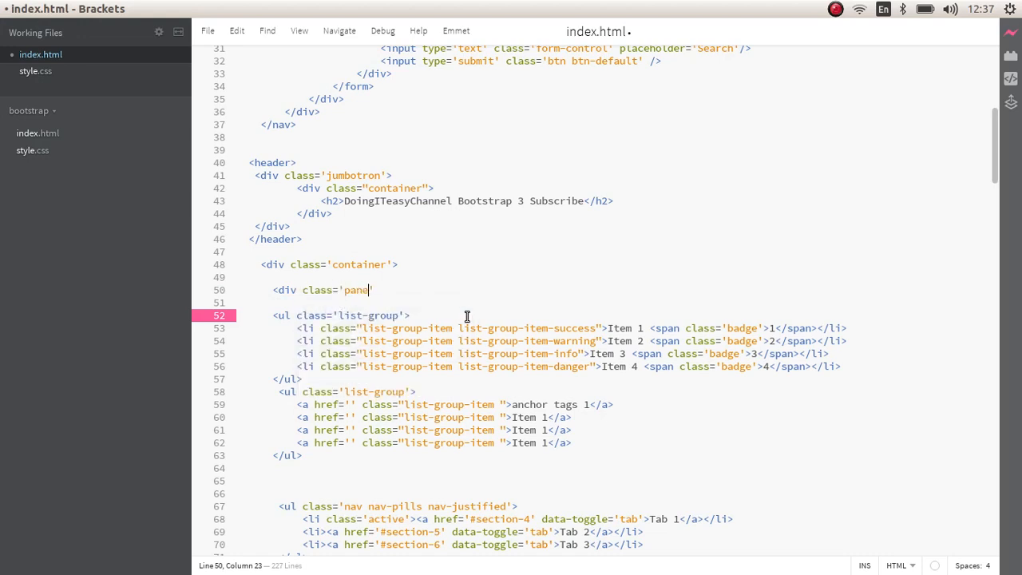
{"action": "type", "text": "panel"}
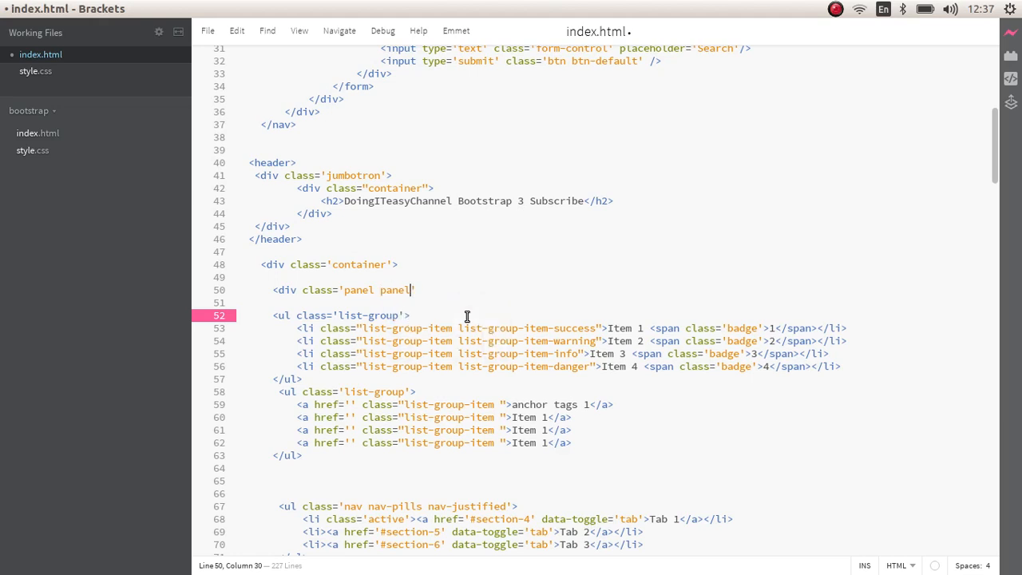
{"action": "type", "text": "-defau"}
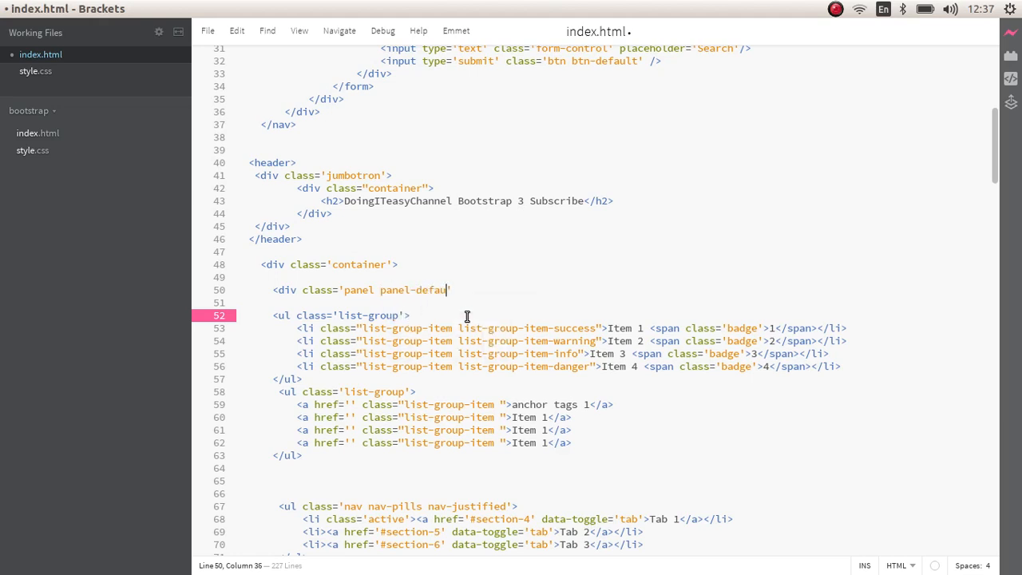
{"action": "type", "text": "lt"}
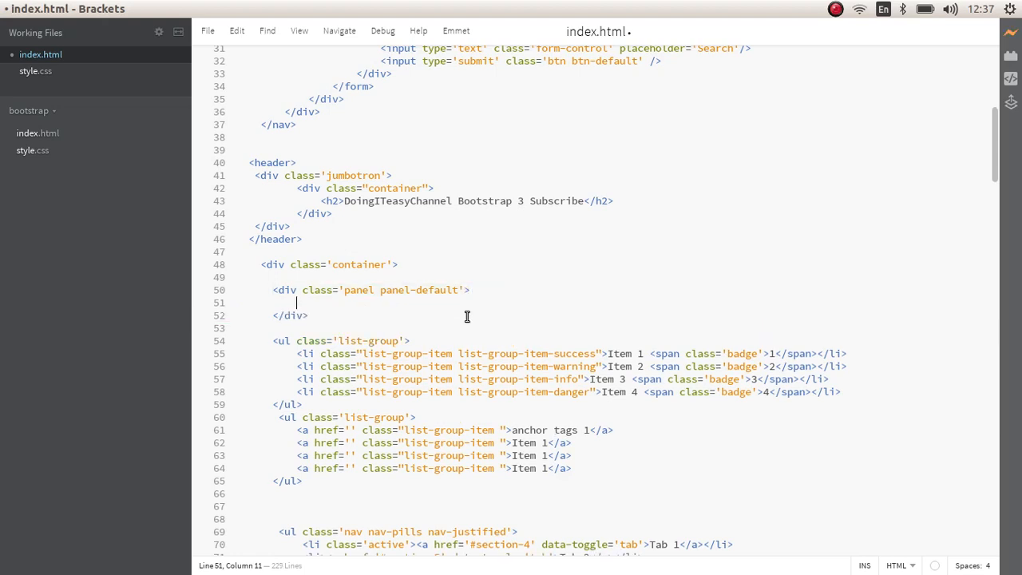
Add a panel-heading div holding an h5 panel-title reading 'Panel Heading'.
{"action": "type", "text": "<"}
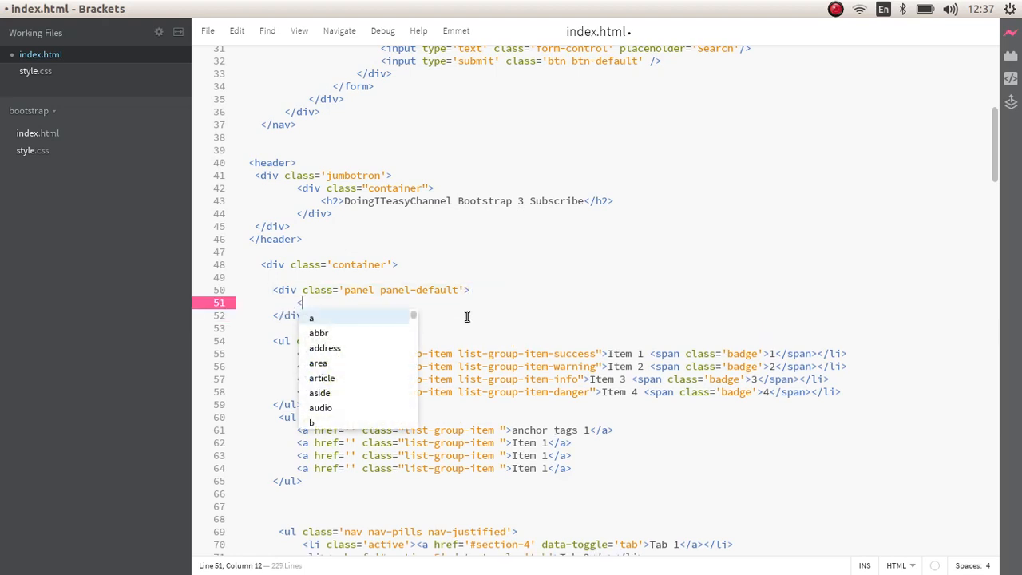
{"action": "type", "text": "div class='"}
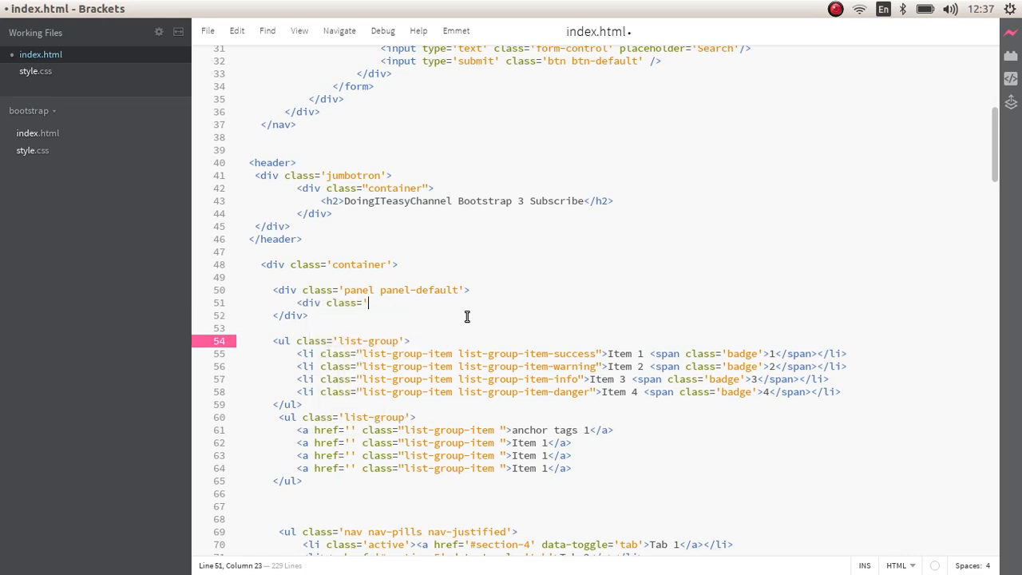
{"action": "type", "text": "panel"}
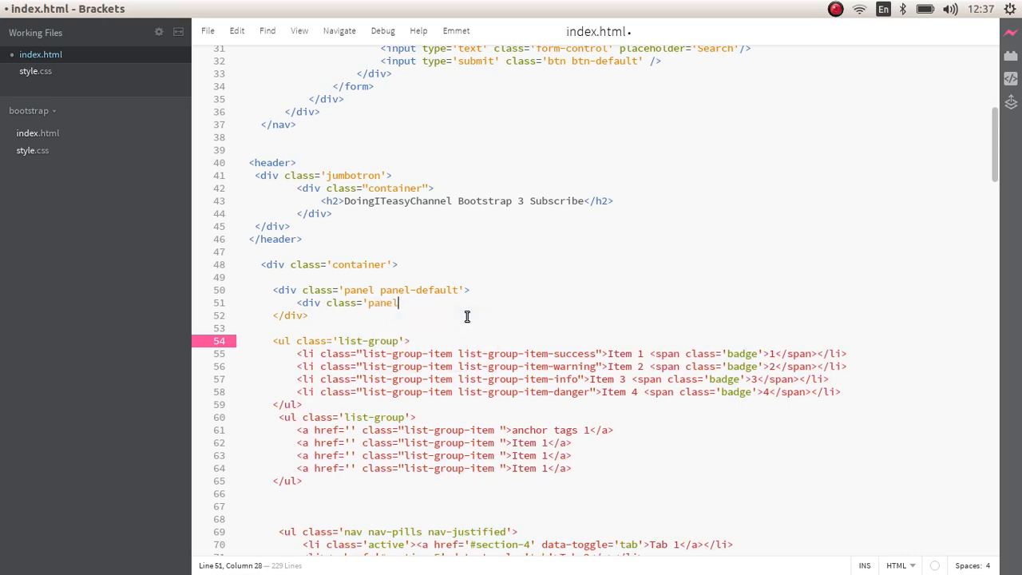
{"action": "type", "text": "-heading'>"}
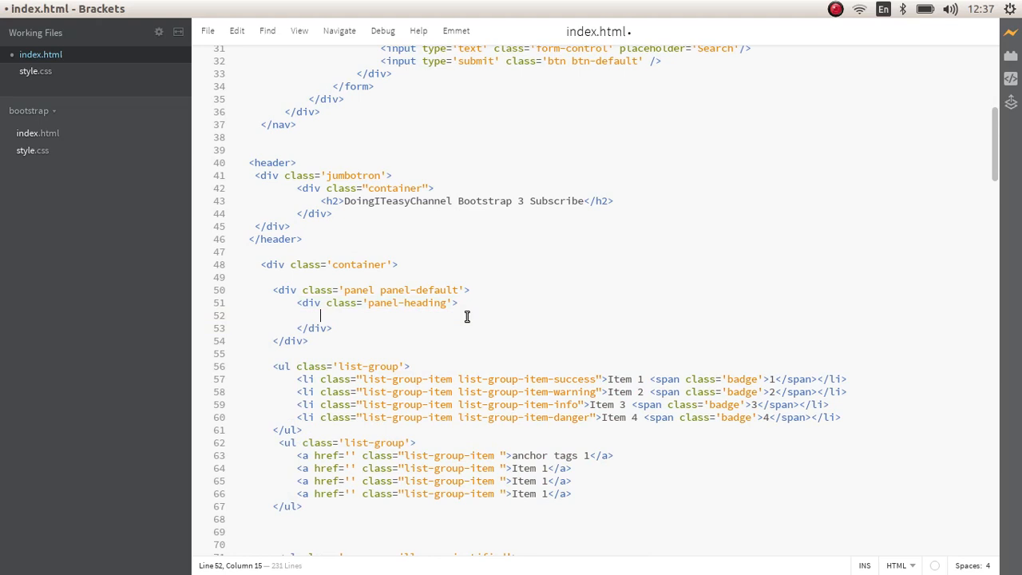
{"action": "type", "text": "<h5 ></h5>"}
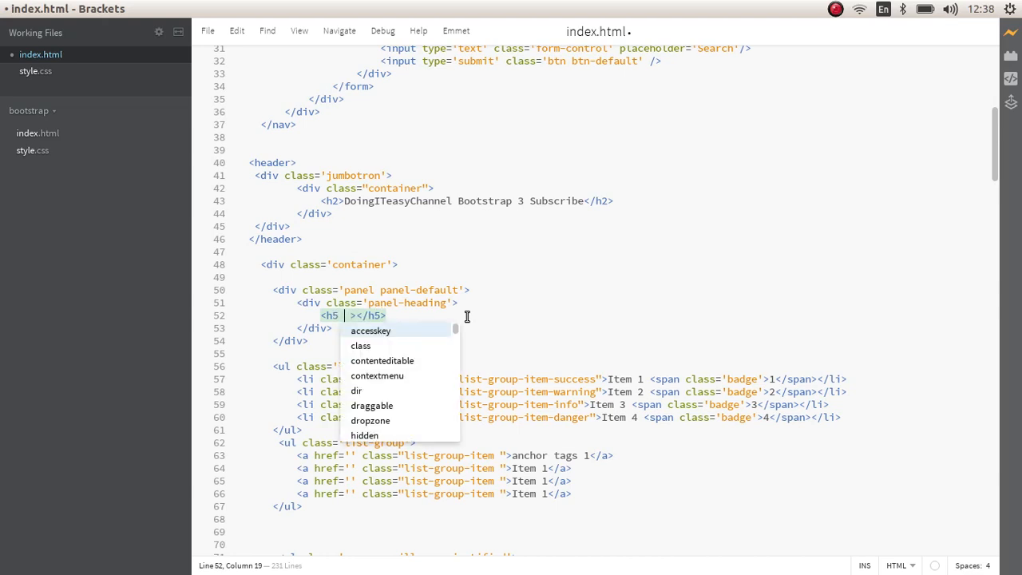
{"action": "type", "text": "class='panel-title"}
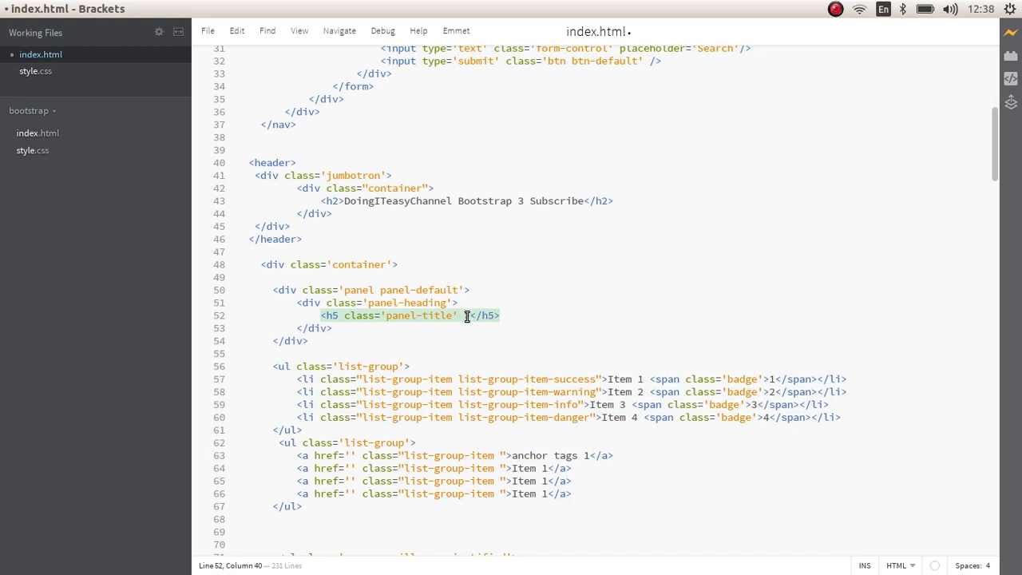
{"action": "type", "text": "Panel Heading"}
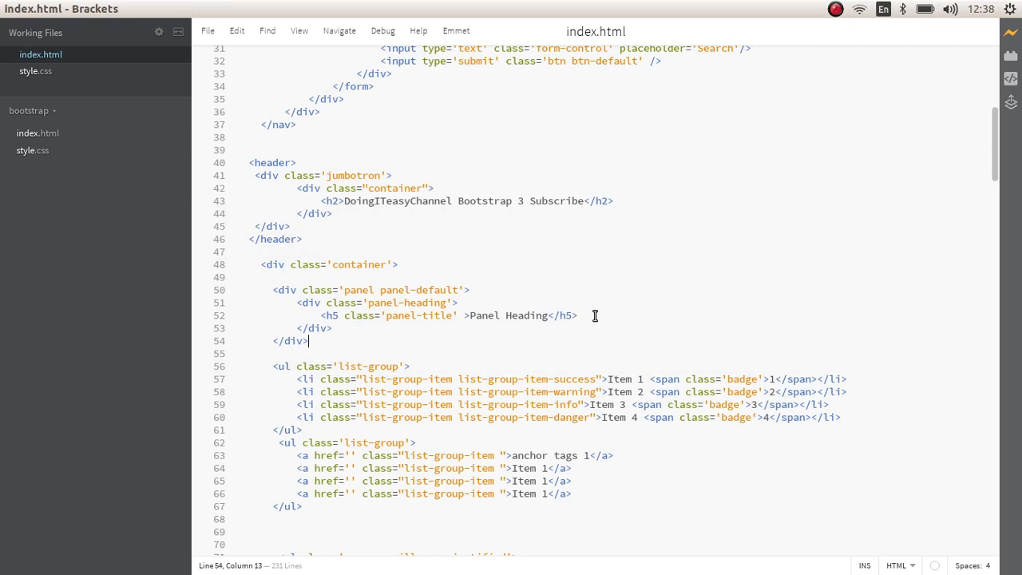
Add a panel-body div with a paragraph reading 'Panel body some text goes here'.
{"action": "type", "text": "<div class='panel="}
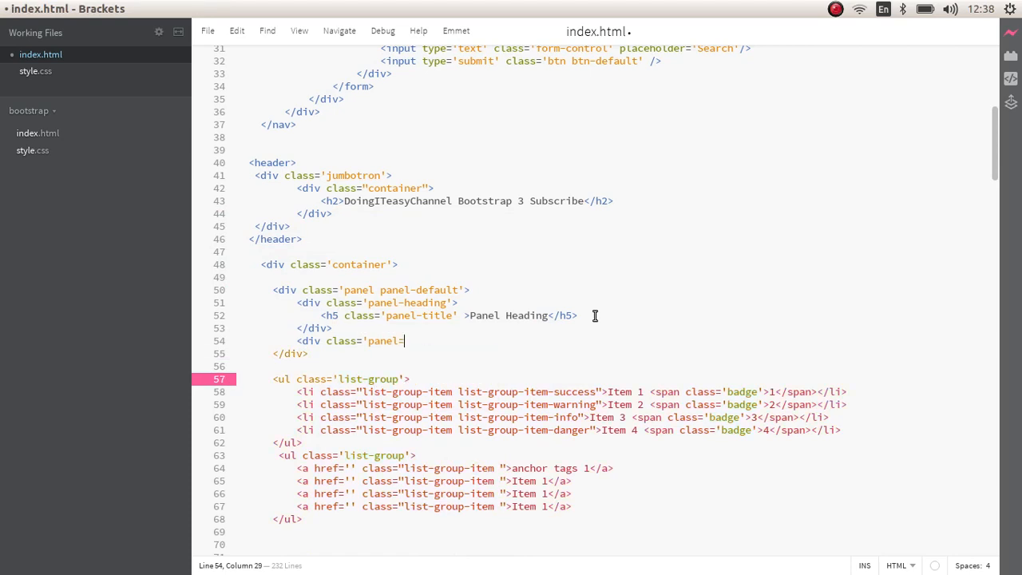
{"action": "type", "text": "body'>"}
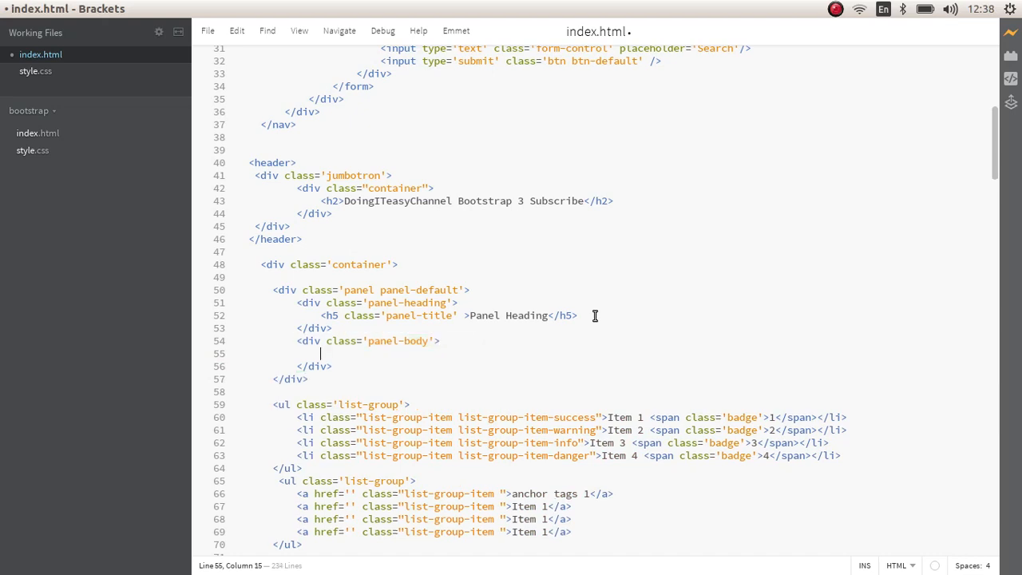
{"action": "type", "text": "<"}
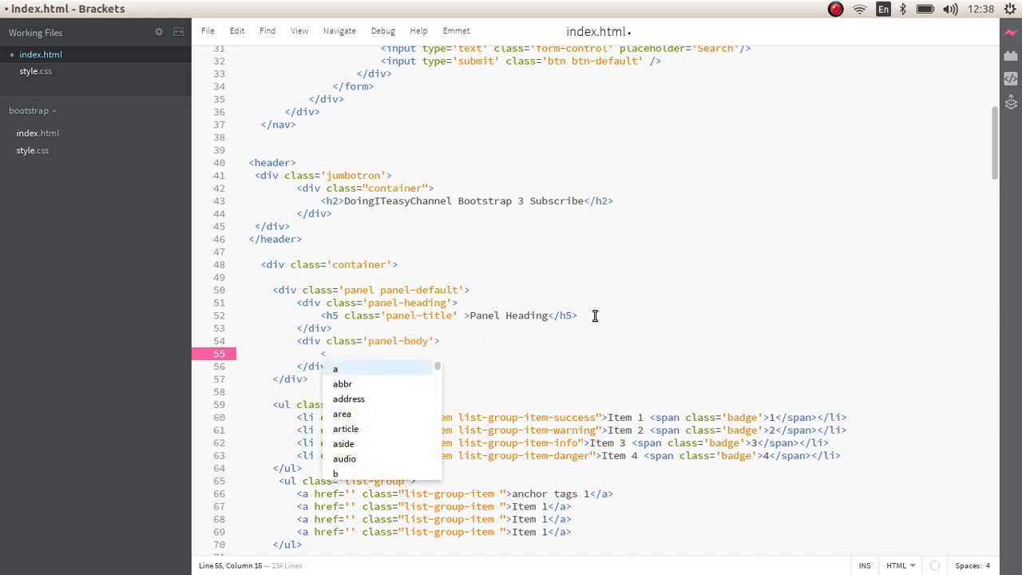
{"action": "type", "text": "p></p>"}
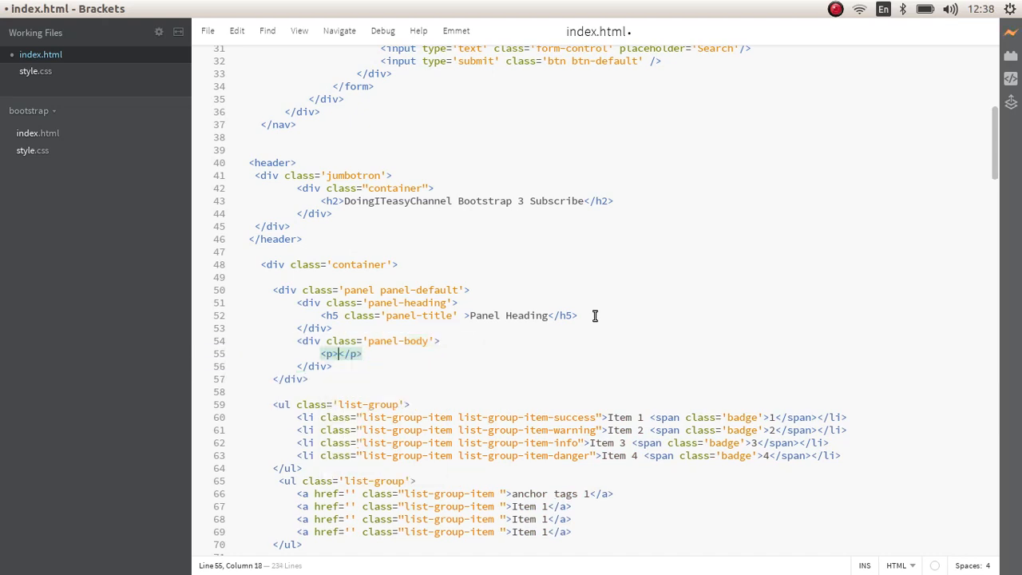
{"action": "type", "text": "Panel"}
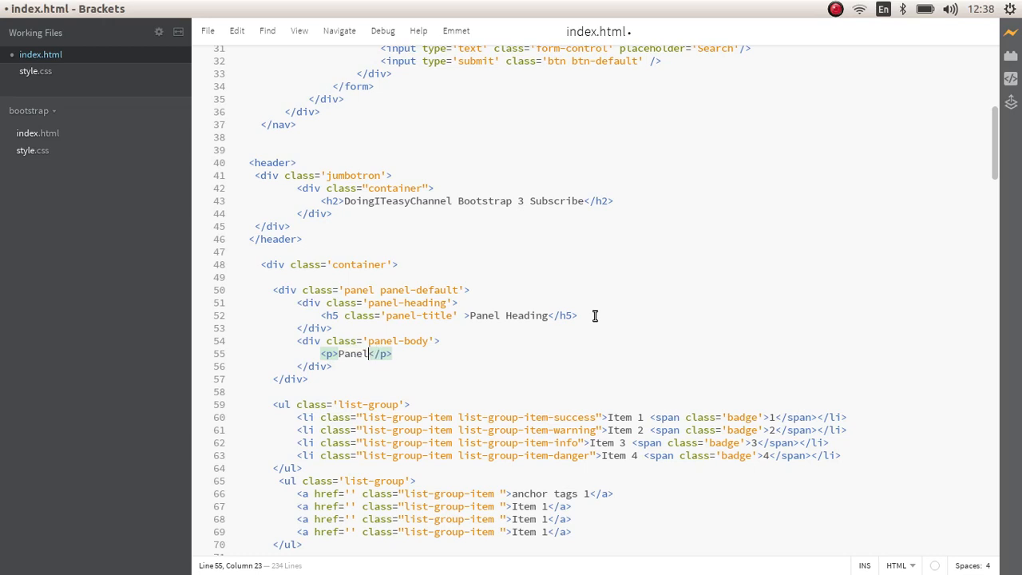
{"action": "type", "text": "body some"}
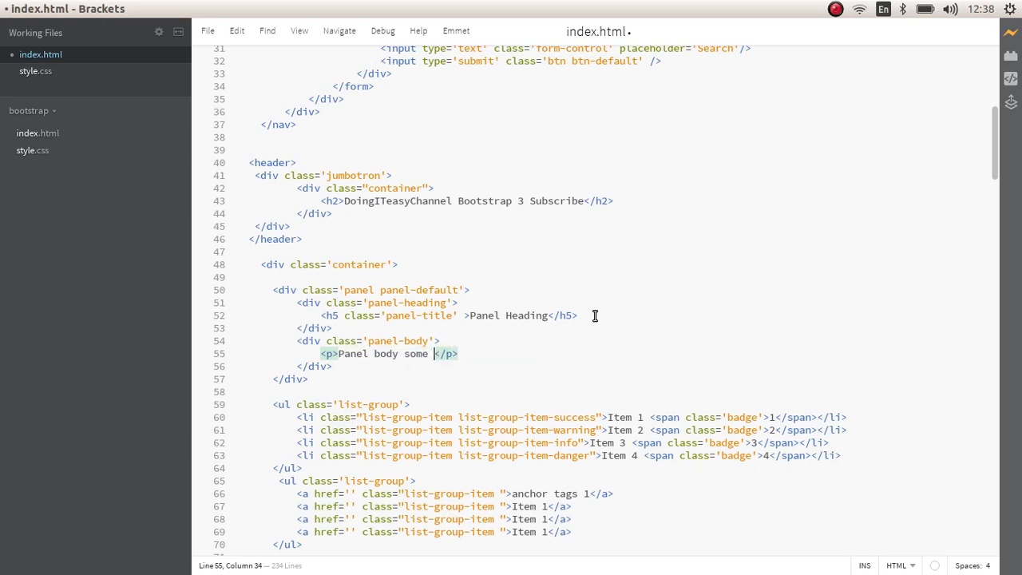
{"action": "type", "text": "text"}
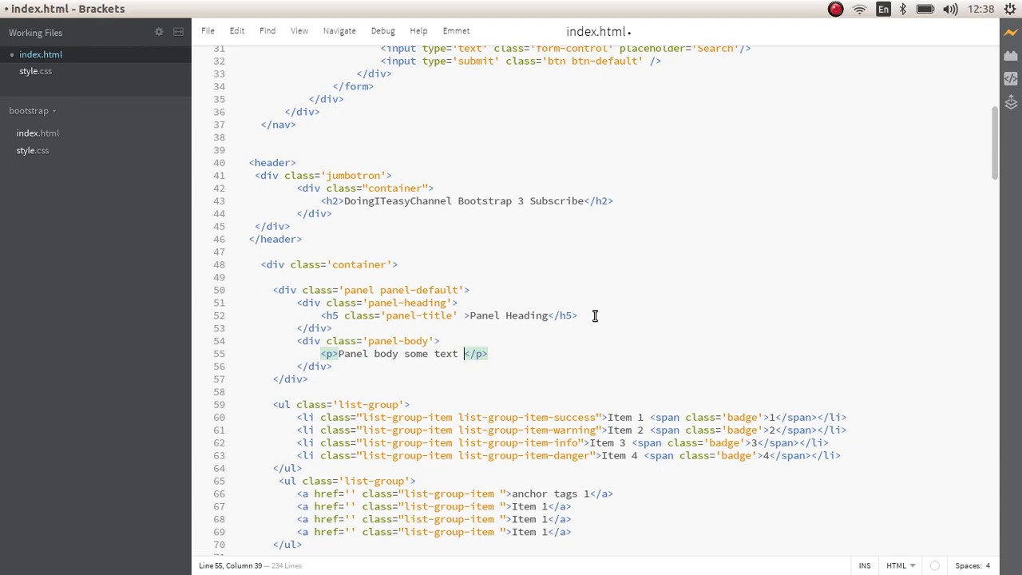
{"action": "type", "text": "goes here"}
{"action": "type", "text": "<"}
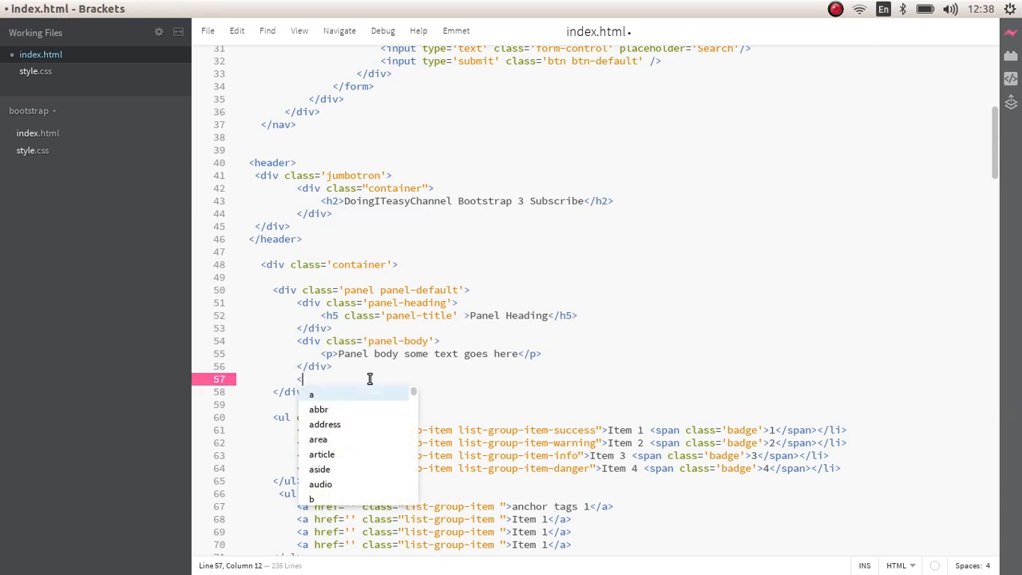
Add a panel-footer div containing 'Panel Footer' below the body.
{"action": "type", "text": "div class"}
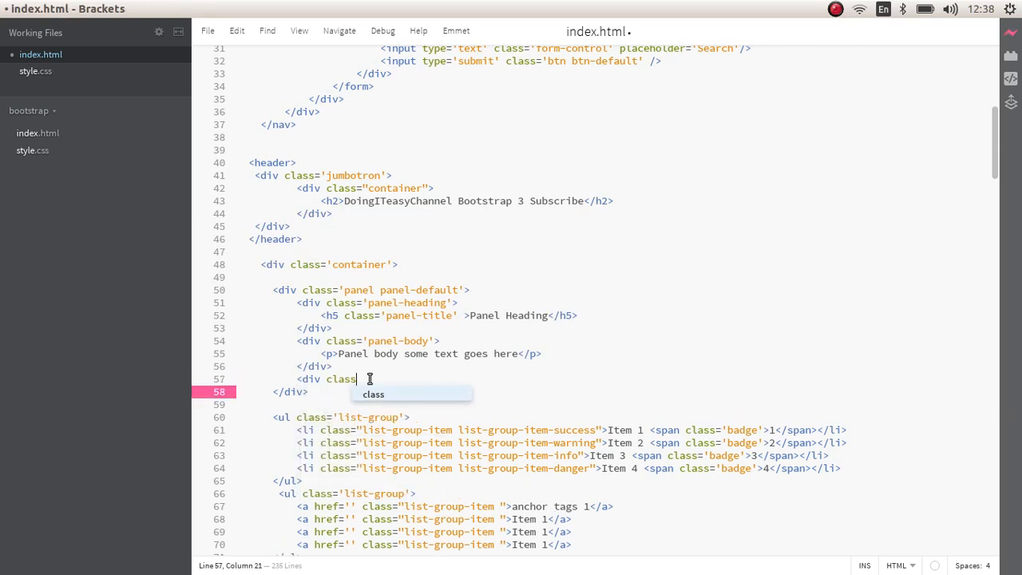
{"action": "type", "text": "="}
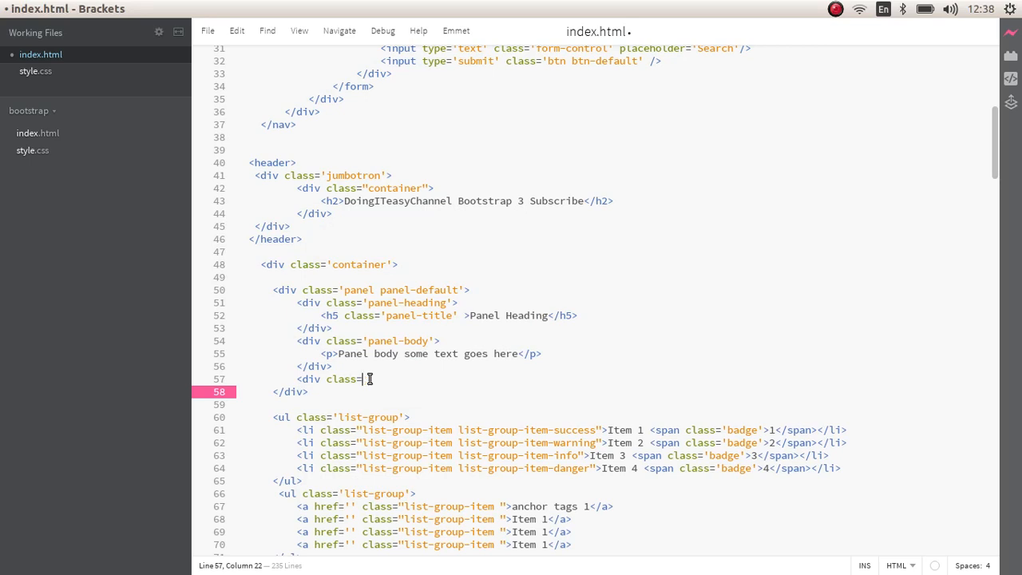
{"action": "type", "text": "panel-footer'>"}
{"action": "type", "text": "Panel F"}
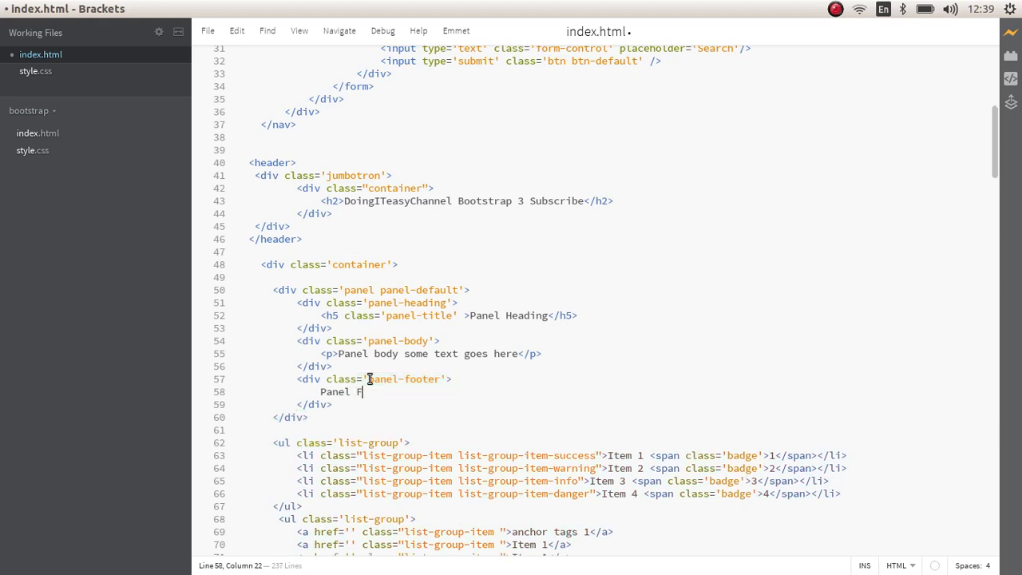
{"action": "type", "text": "ooter"}
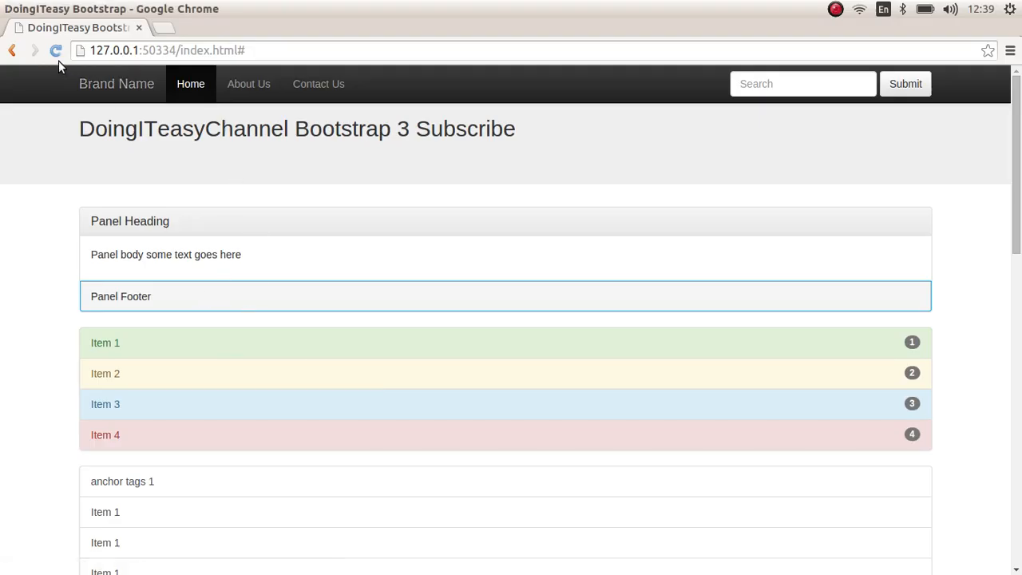
Reload the Chrome page to show the panel with its new footer.
{"action": "left_click", "coordinate": [55, 49]}
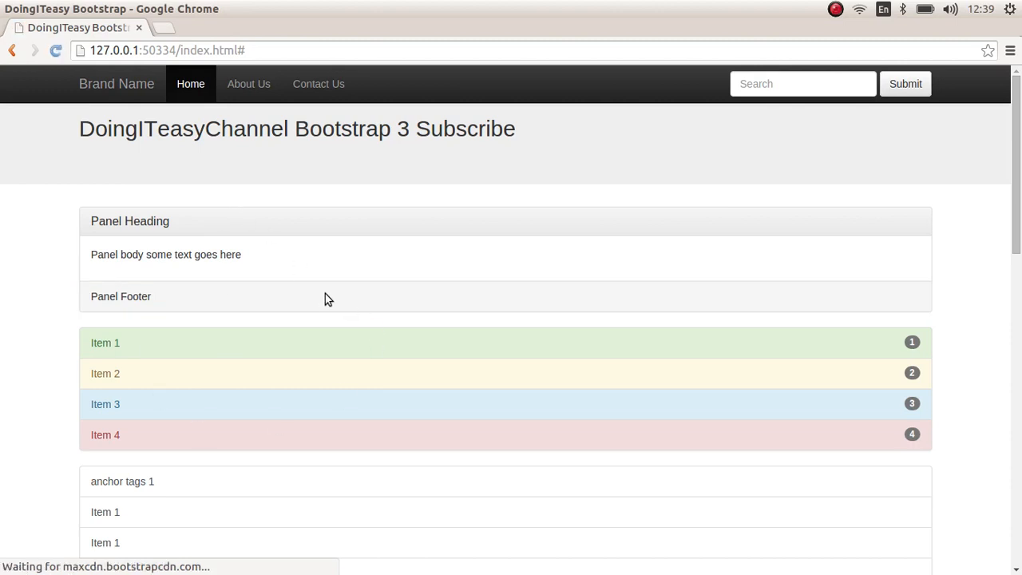
{"action": "mouse_move", "coordinate": [177, 256]}
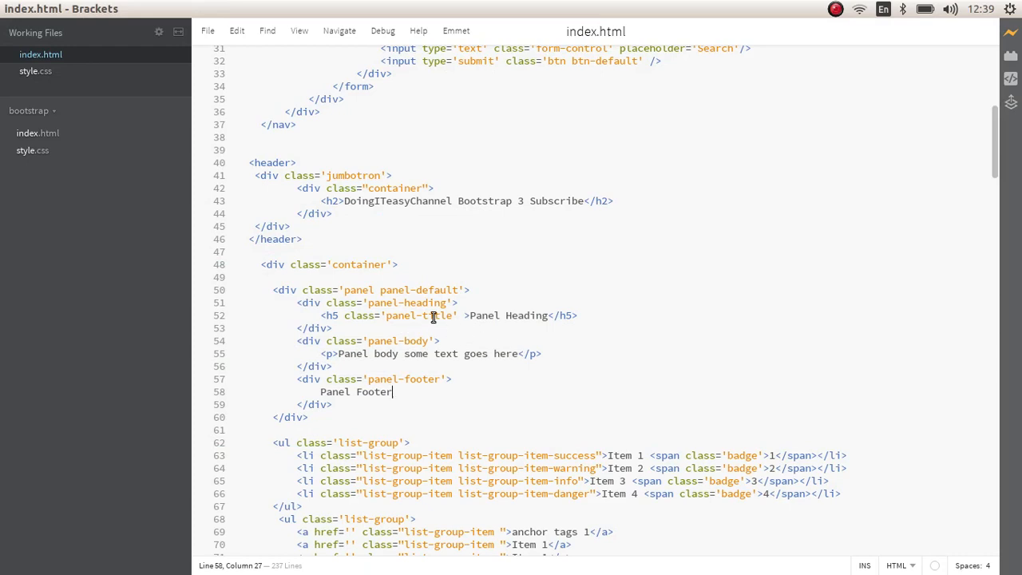
Select the panel title's h5 tag name to change it to h4.
{"action": "double_click", "coordinate": [438, 315]}
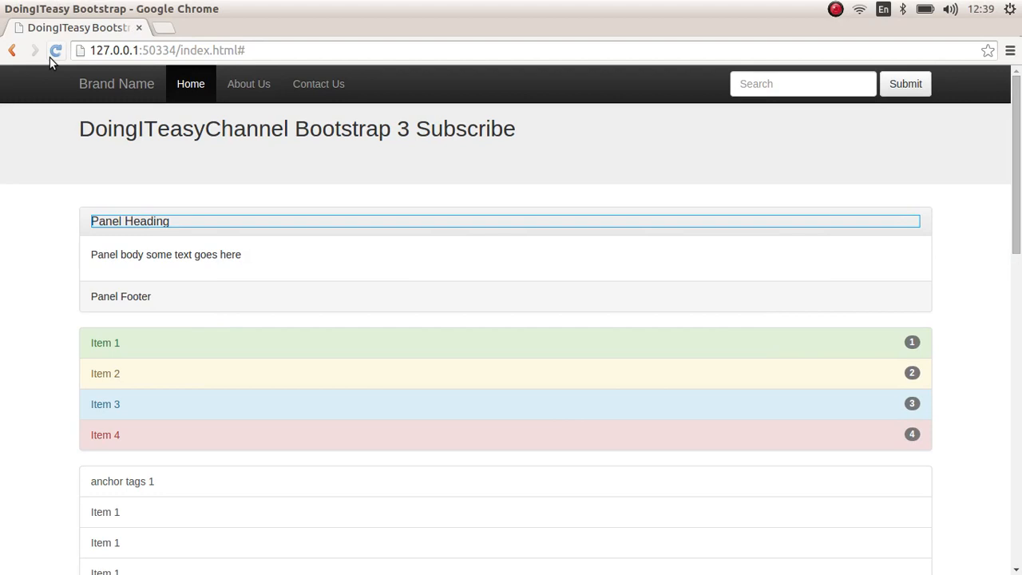
{"action": "left_click", "coordinate": [55, 50]}
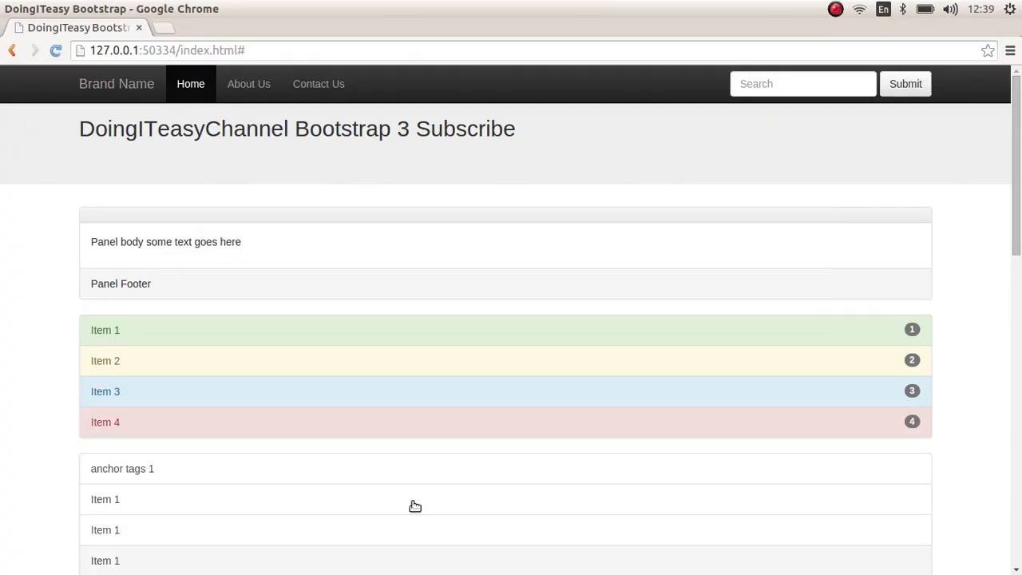
{"action": "left_click", "coordinate": [55, 49]}
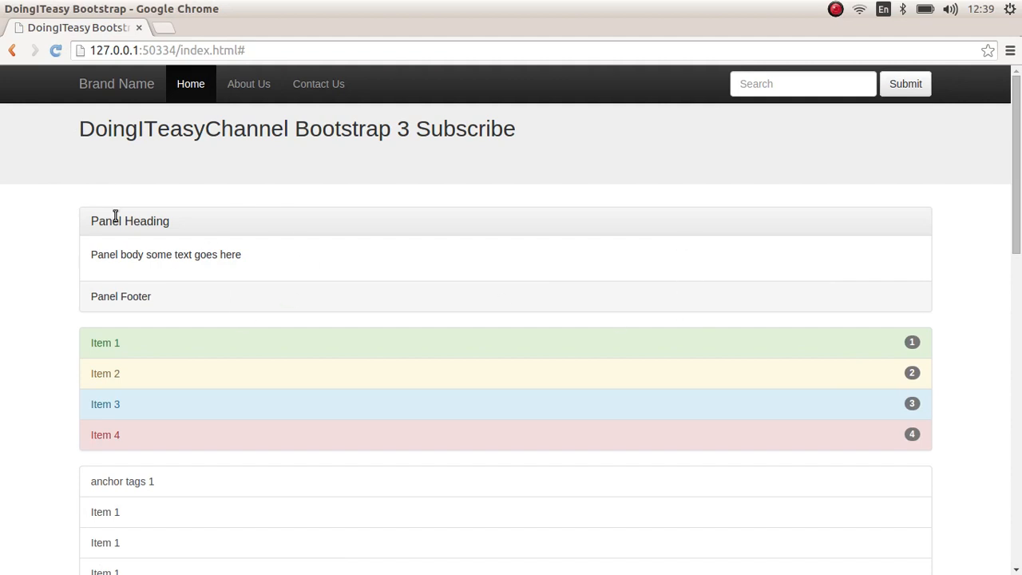
{"action": "mouse_move", "coordinate": [870, 263]}
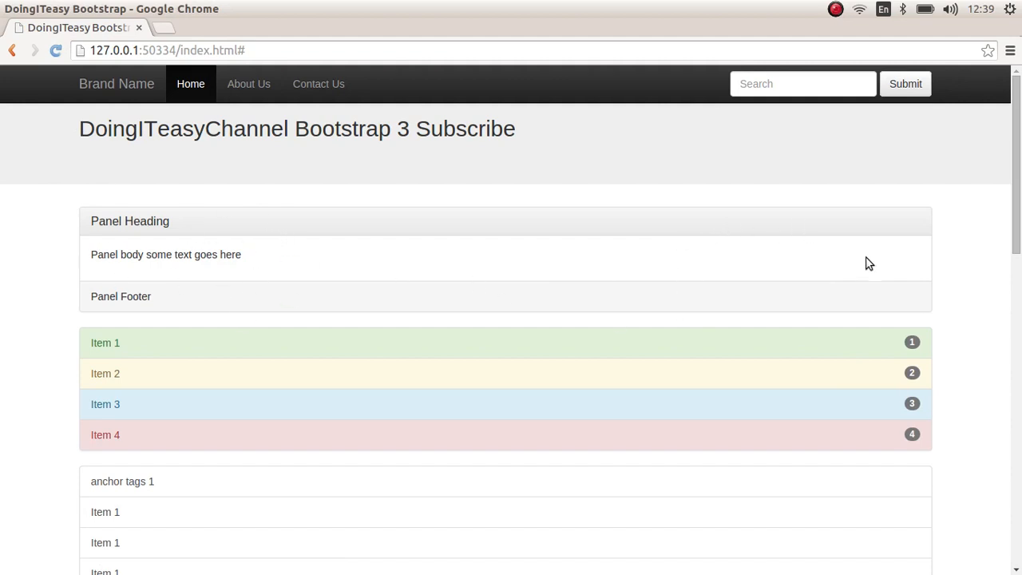
{"action": "mouse_move", "coordinate": [230, 310]}
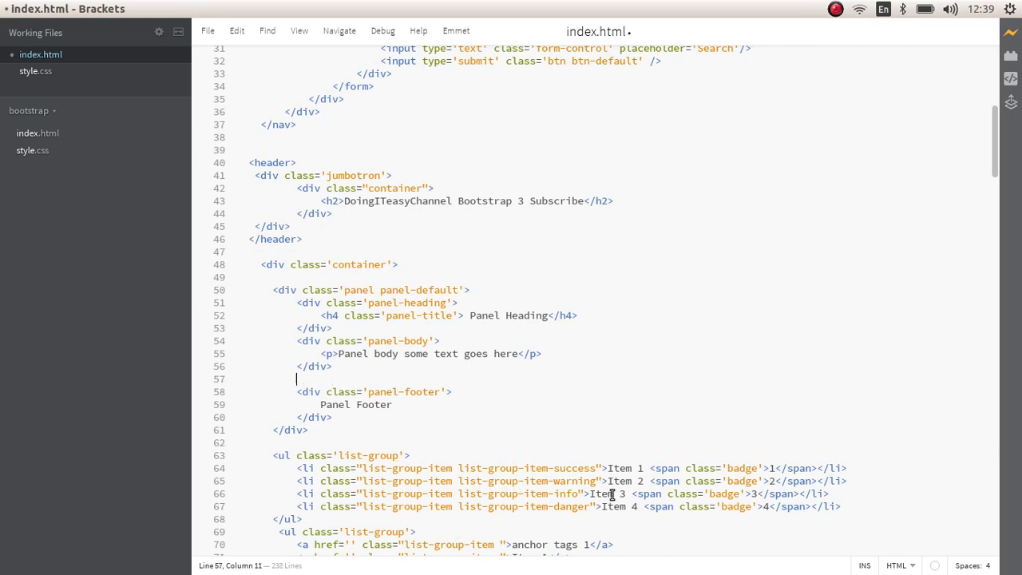
Insert a ul.list-group with a list-group-item reading 'List item' between body and footer.
{"action": "type", "text": "<ul"}
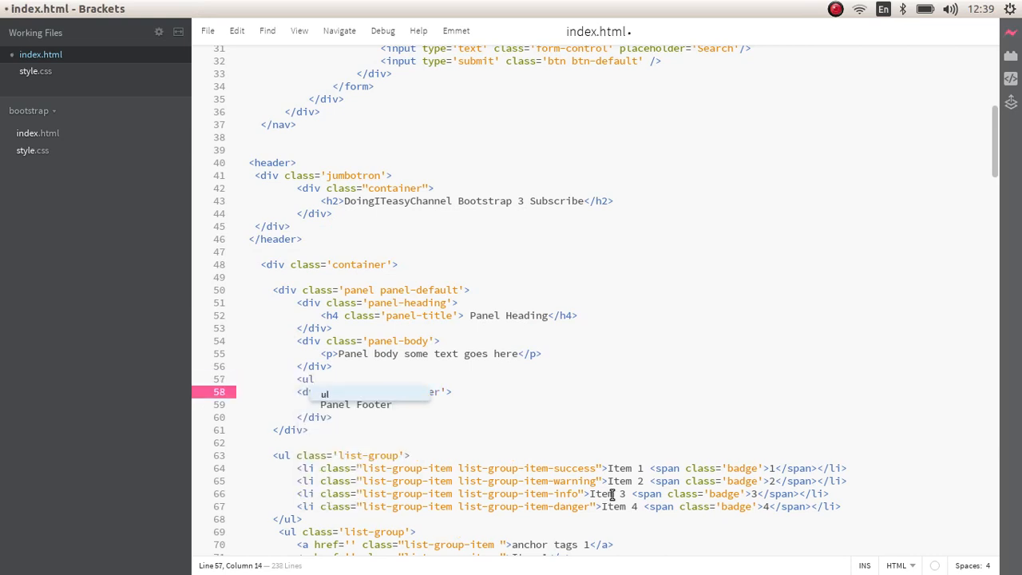
{"action": "type", "text": "class='"}
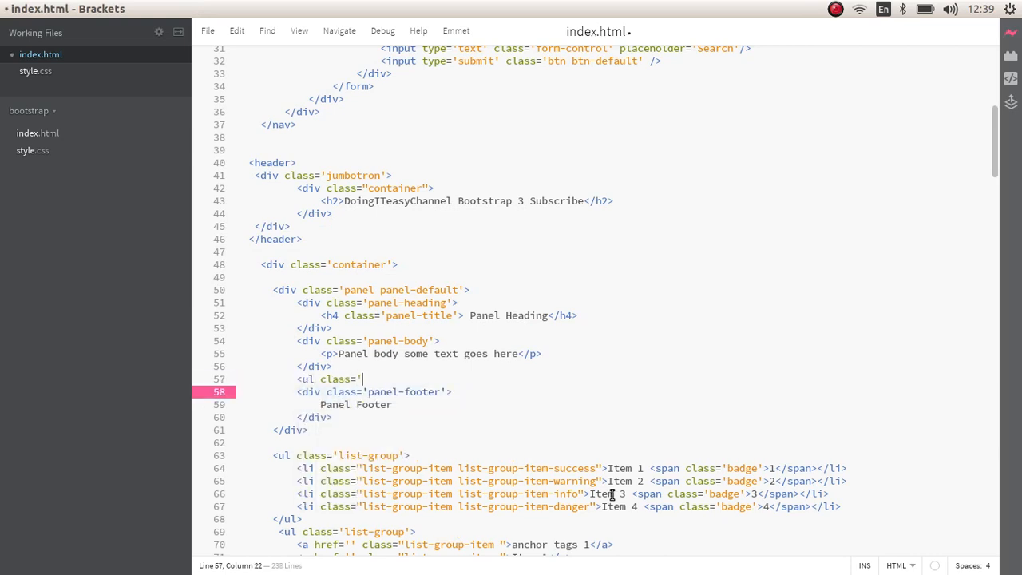
{"action": "type", "text": "list"}
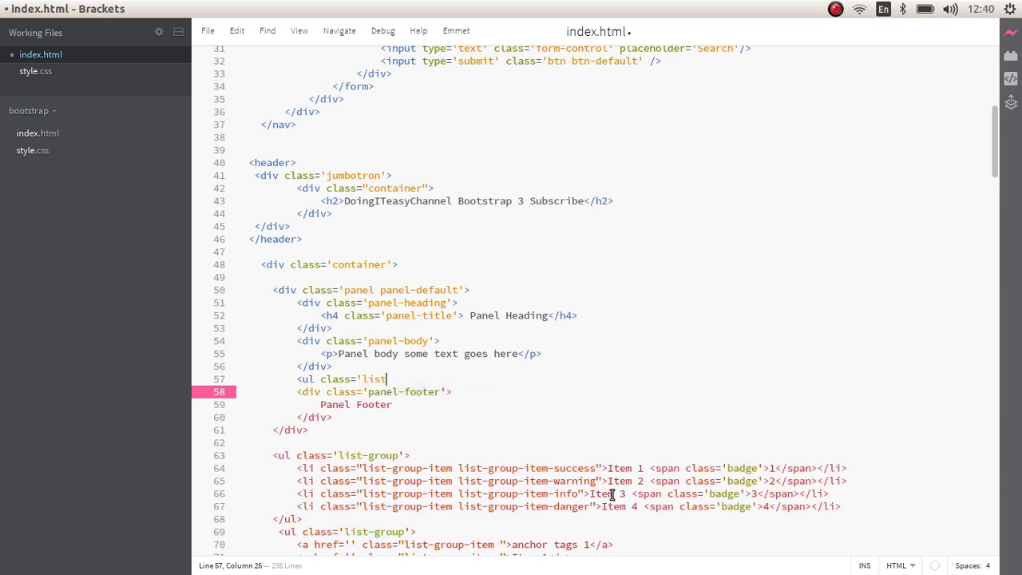
{"action": "type", "text": "go"}
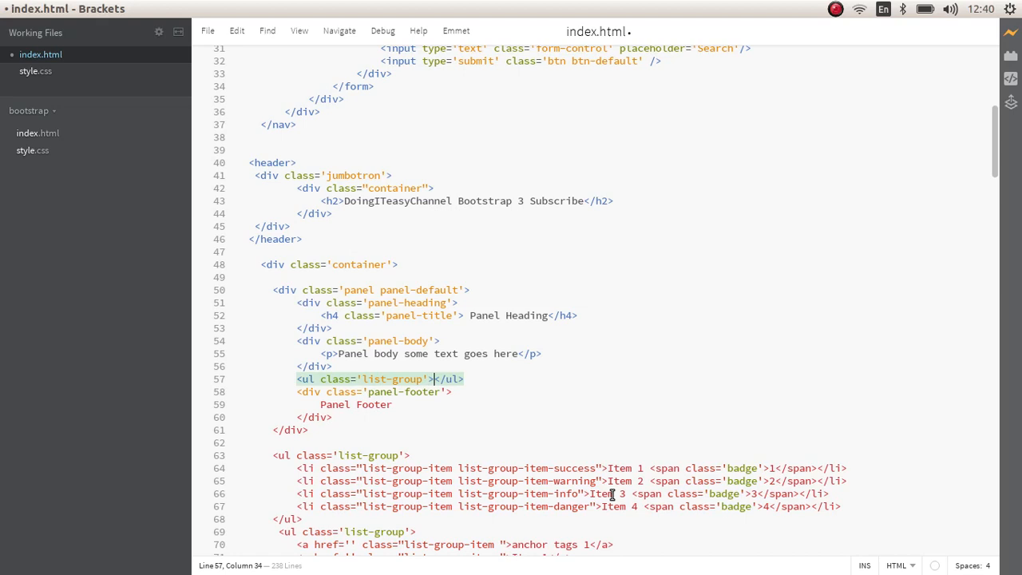
{"action": "type", "text": "<li class"}
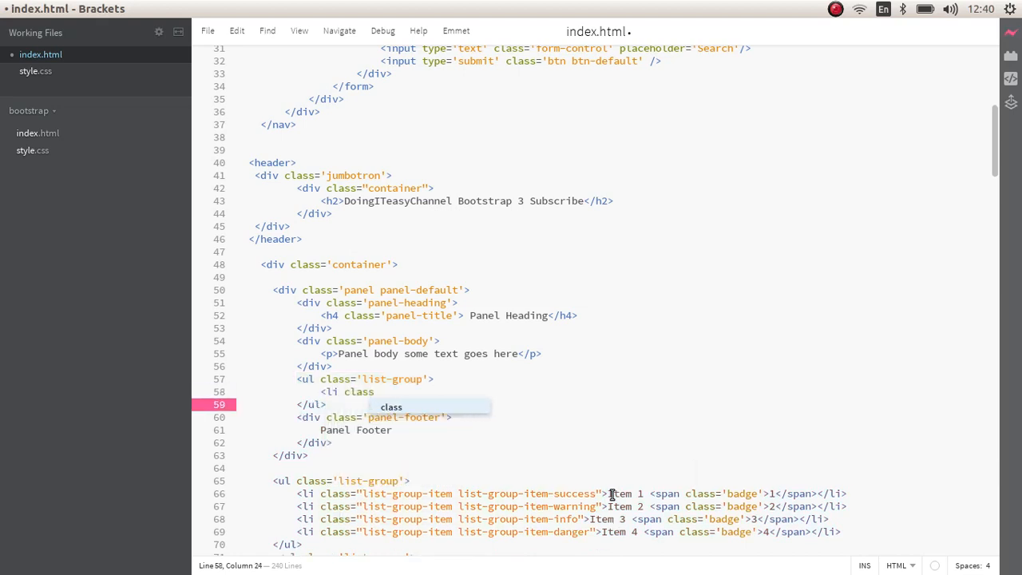
{"action": "type", "text": "='"}
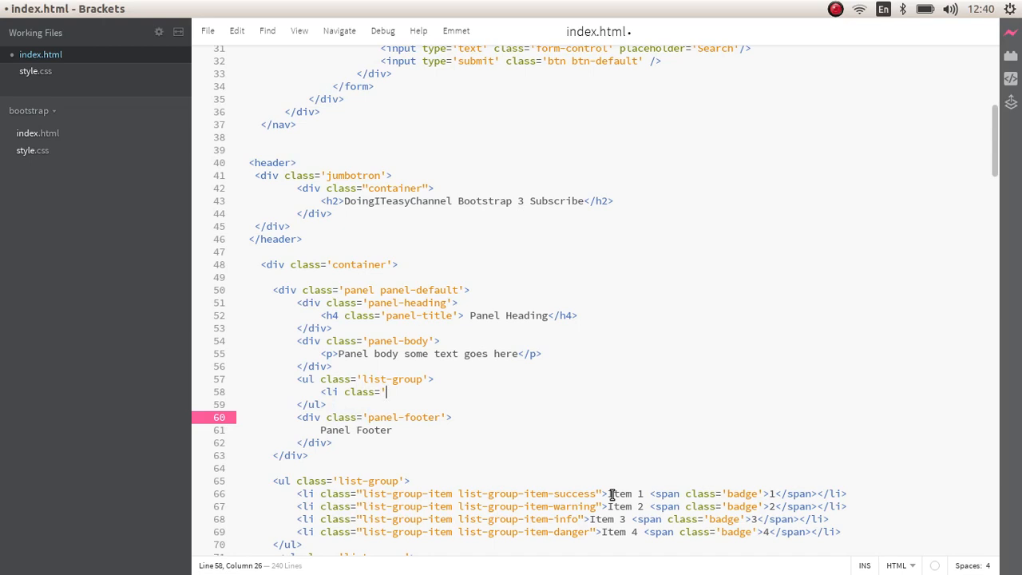
{"action": "type", "text": "list-group"}
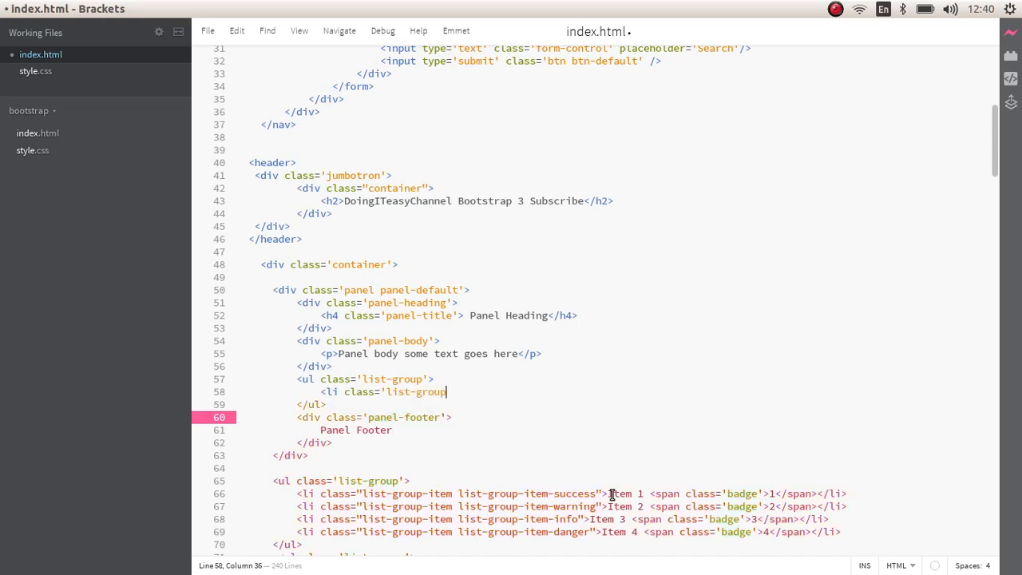
{"action": "type", "text": "item'></li>"}
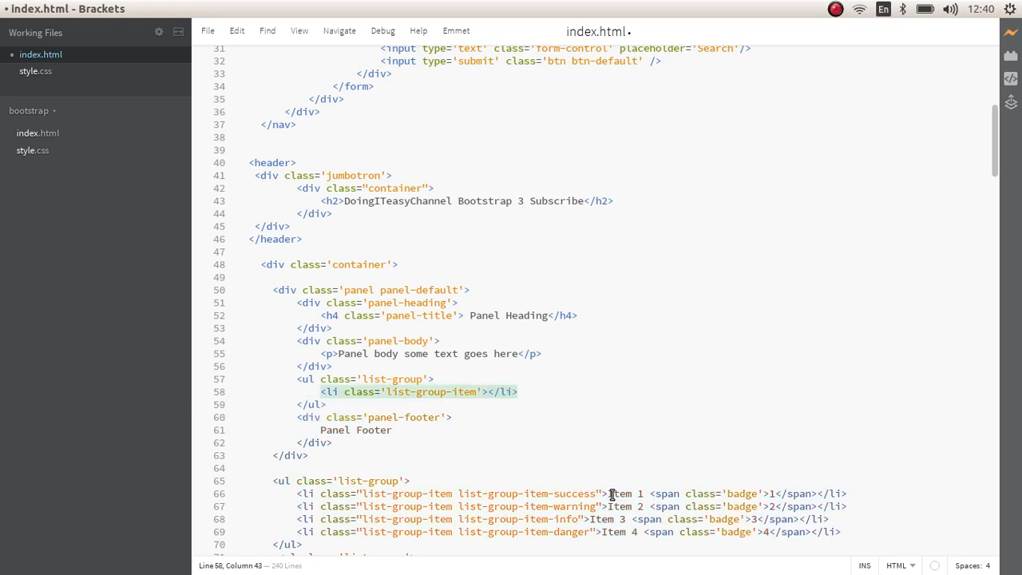
{"action": "type", "text": "List"}
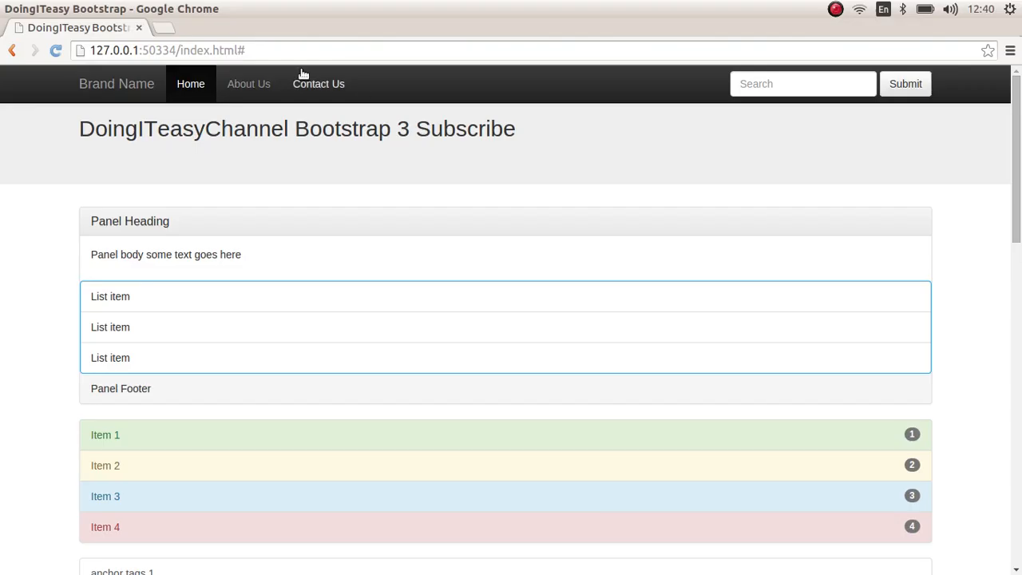
{"action": "mouse_move", "coordinate": [325, 234]}
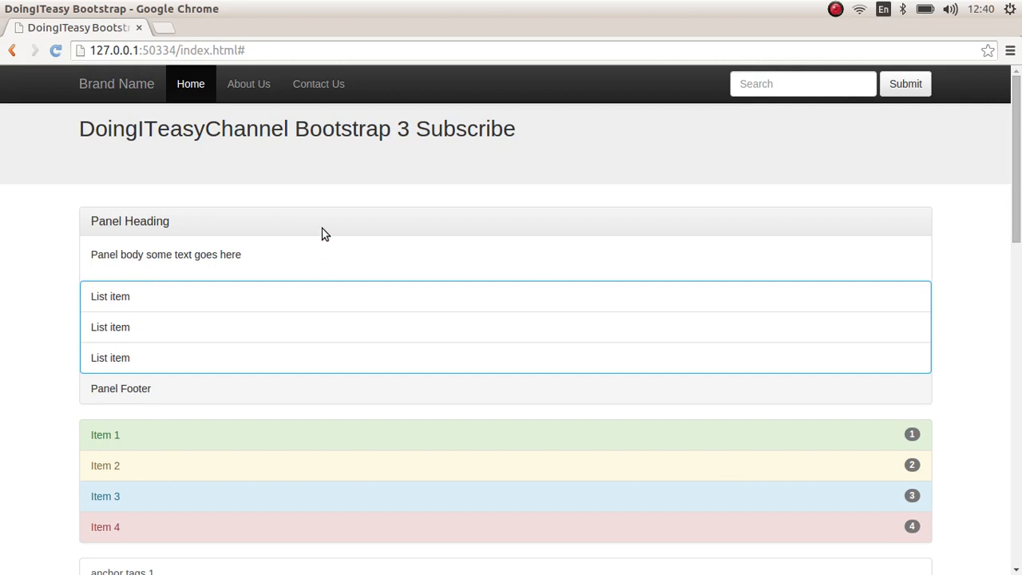
{"action": "mouse_move", "coordinate": [578, 335]}
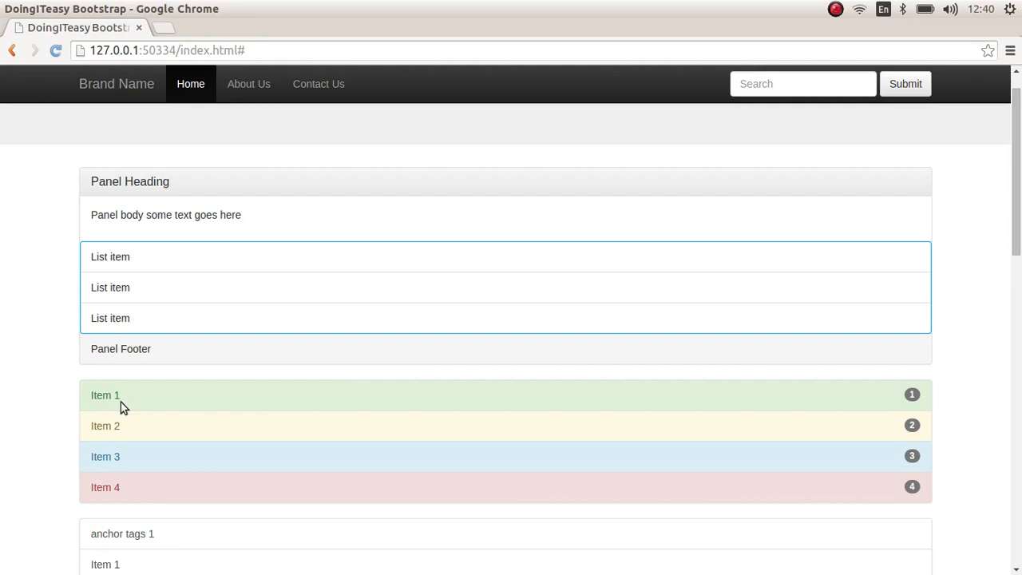
{"action": "mouse_move", "coordinate": [495, 416]}
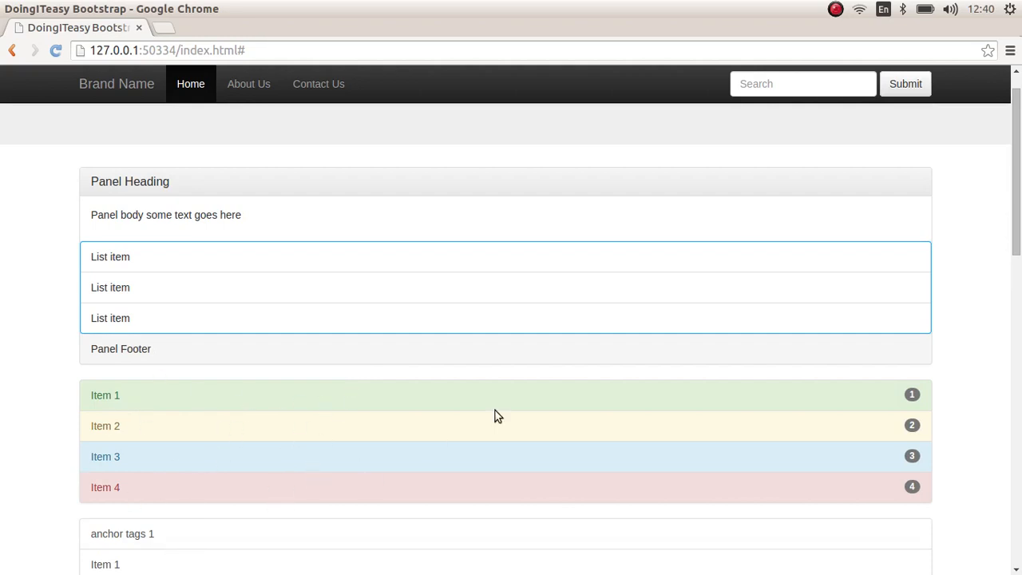
{"action": "scroll", "scroll_direction": "down", "scroll_amount": 3}
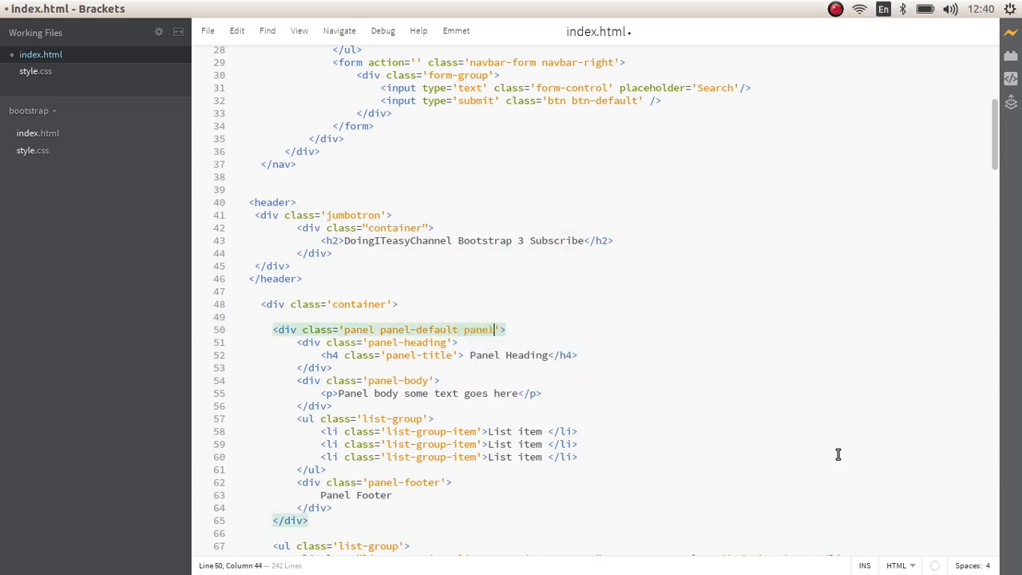
Append a '-info' contextual class after panel-default on the panel div.
{"action": "type", "text": "-info"}
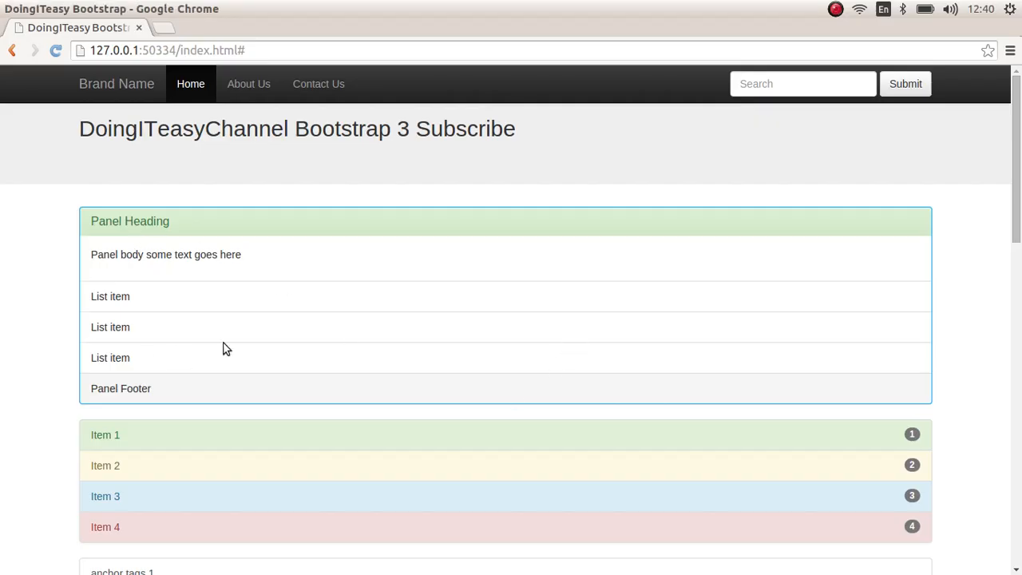
Scroll down the refreshed Chrome page to view the recoloured panel.
{"action": "scroll", "scroll_direction": "down", "scroll_amount": 3}
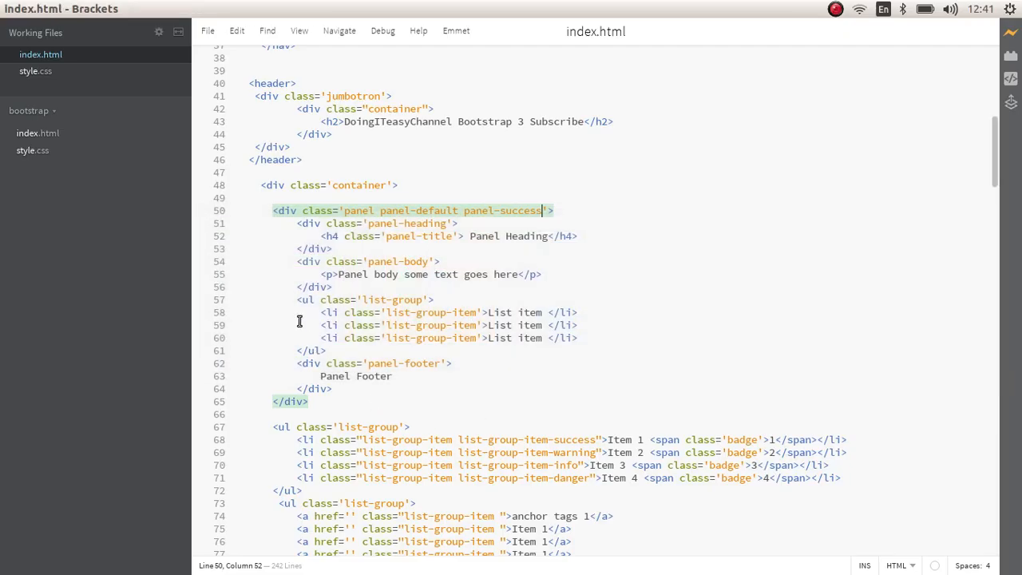
Comment out the panel's list-group and start a table with class 'table'.
{"action": "left_click_drag", "start_coordinate": [297, 300], "coordinate": [308, 351]}
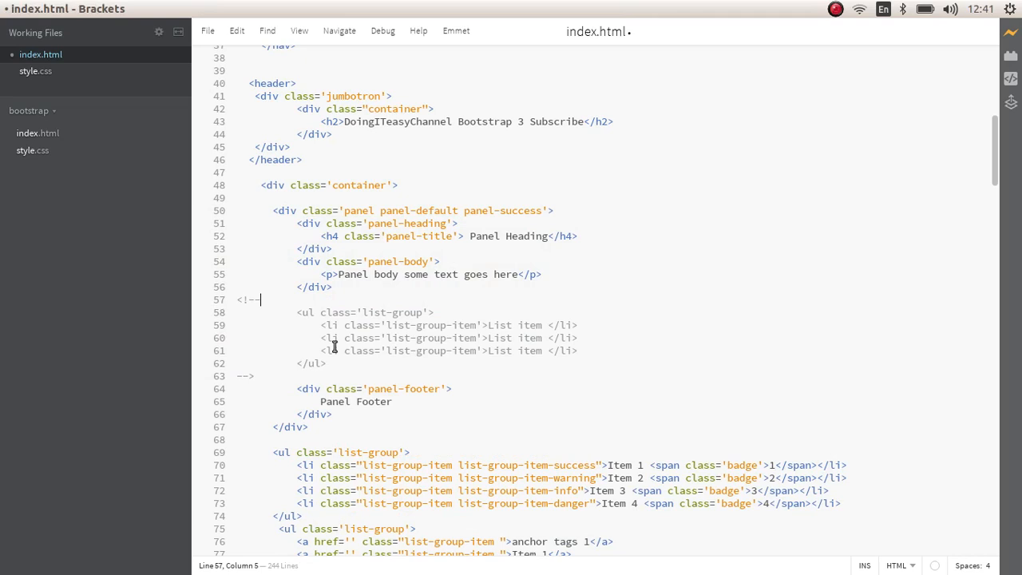
{"action": "type", "text": "tba"}
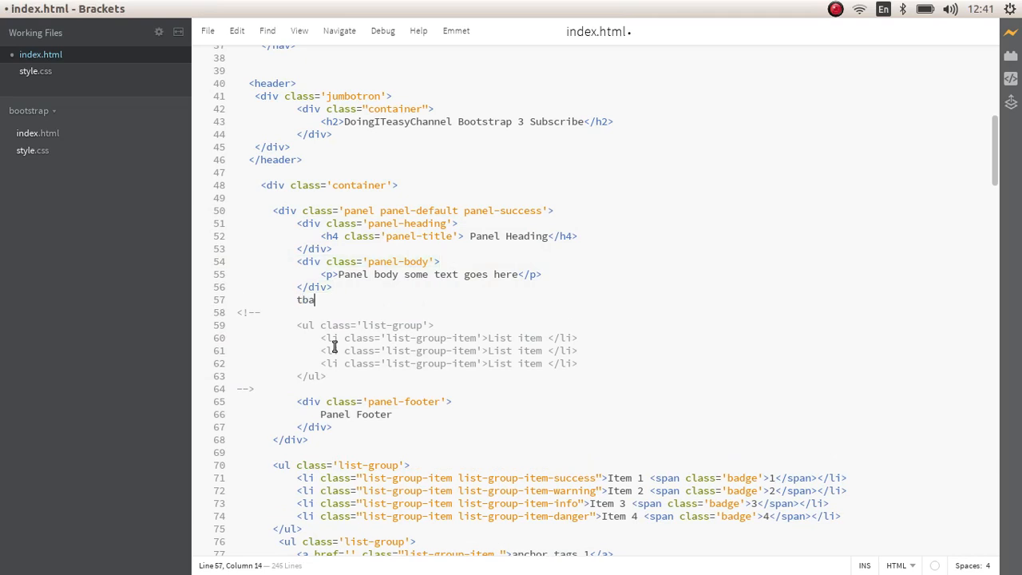
{"action": "type", "text": "<table cl"}
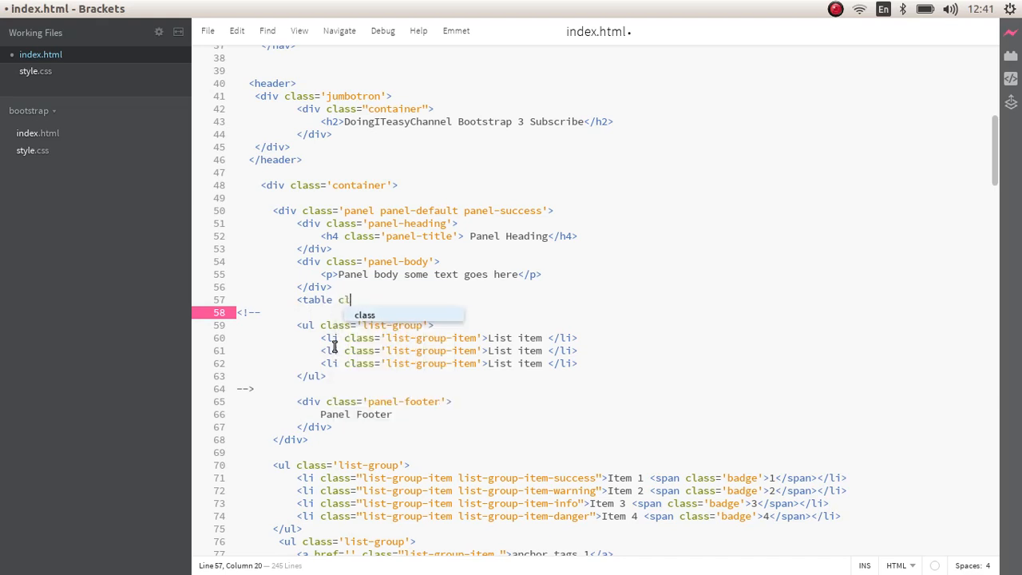
{"action": "type", "text": "ass=';"}
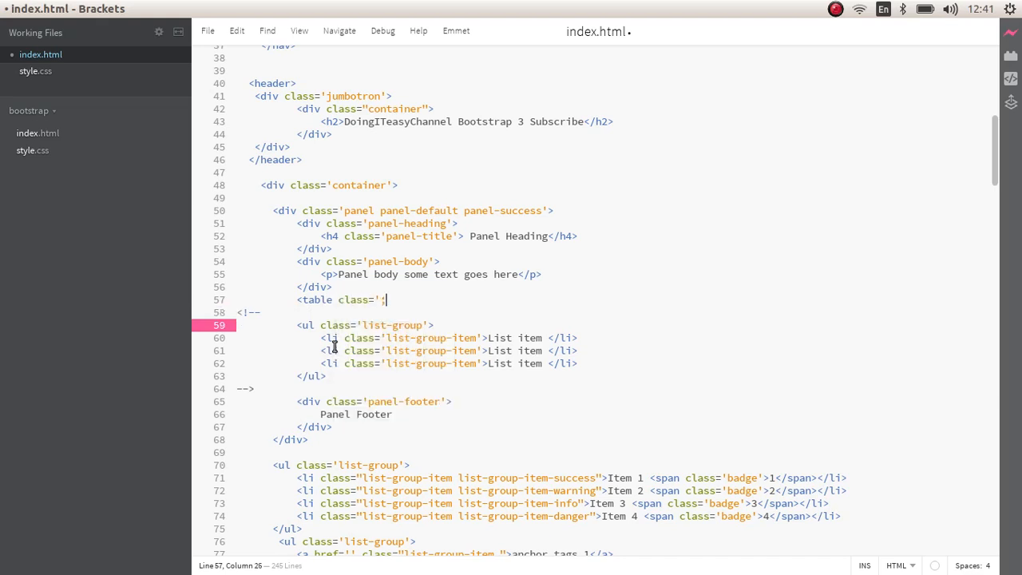
{"action": "type", "text": "table'>"}
{"action": "type", "text": "<"}
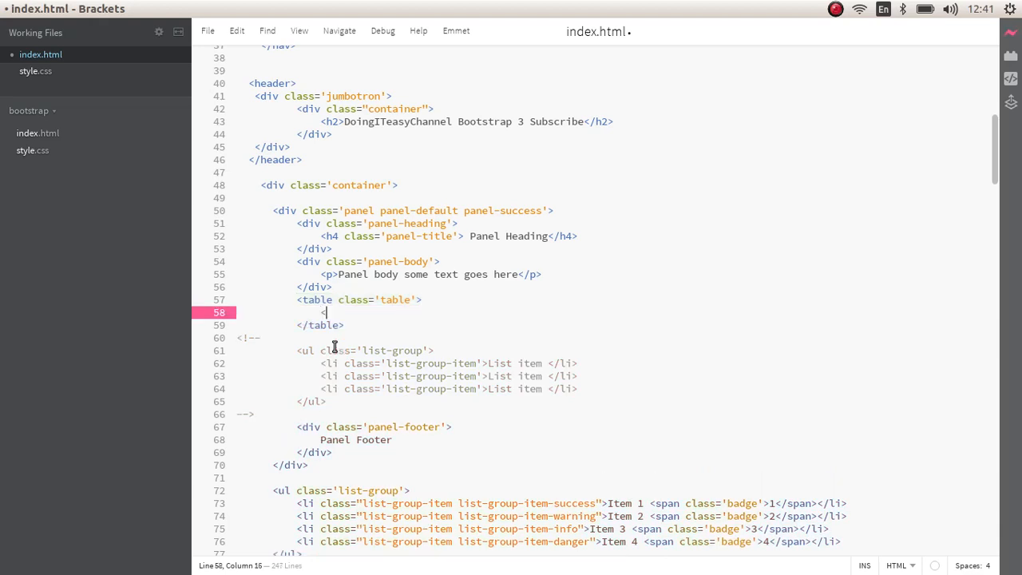
Fill the table with a Heading 1–3 header row and a Col 1–3 data row.
{"action": "type", "text": "th"}
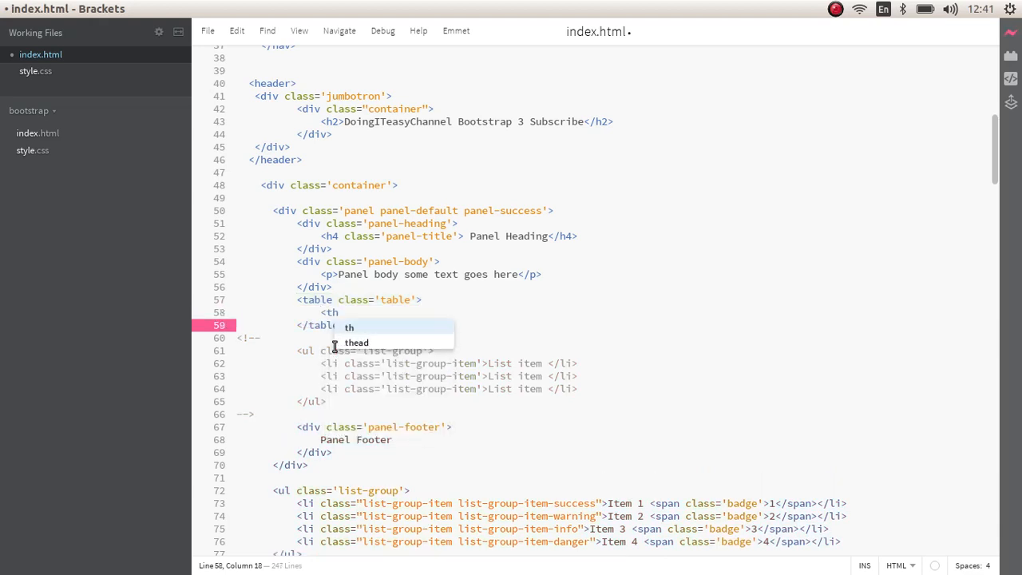
{"action": "type", "text": "Heading 1</th>"}
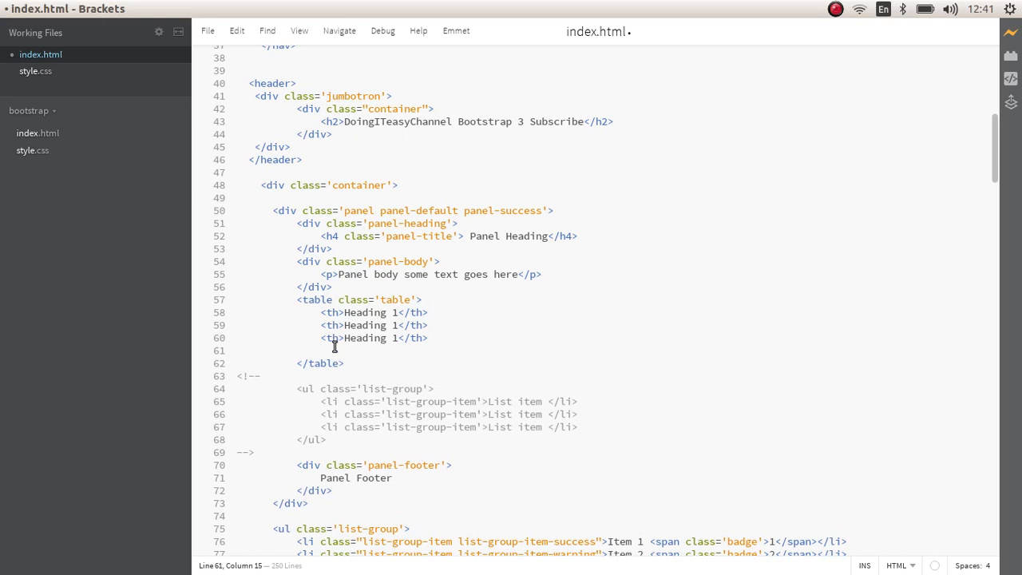
{"action": "type", "text": "tr>"}
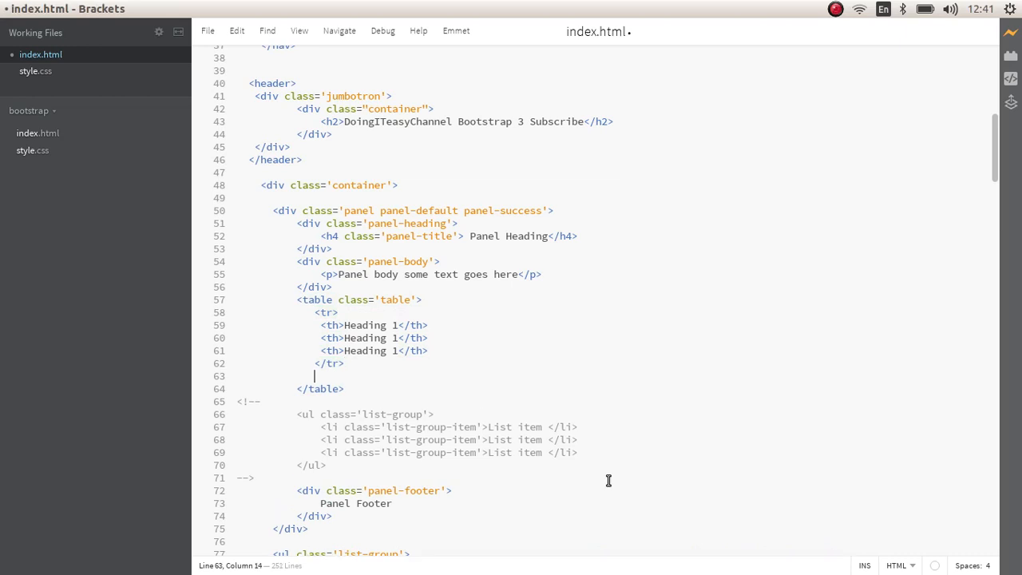
{"action": "type", "text": "<tr"}
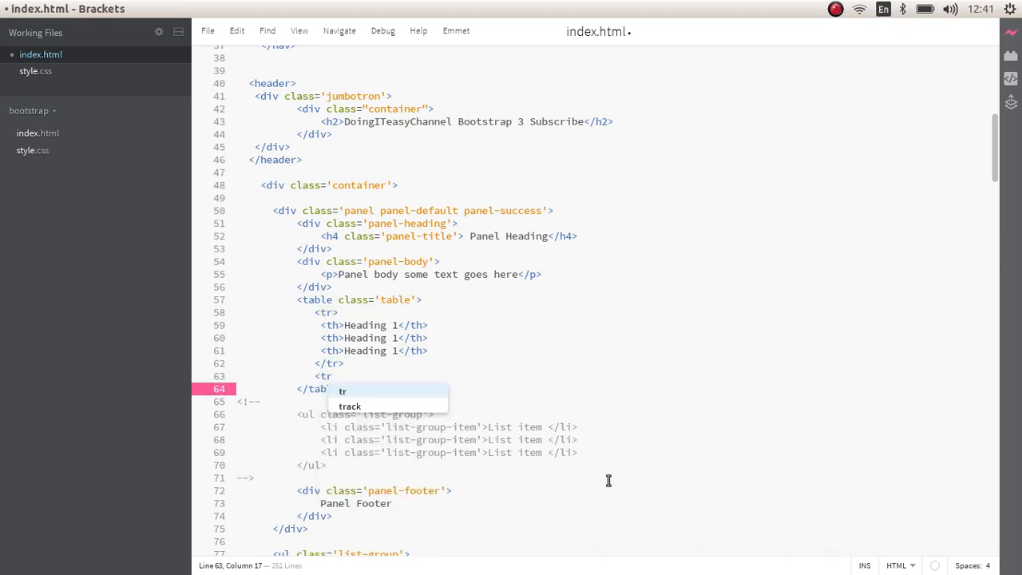
{"action": "type", "text": "<td></td>"}
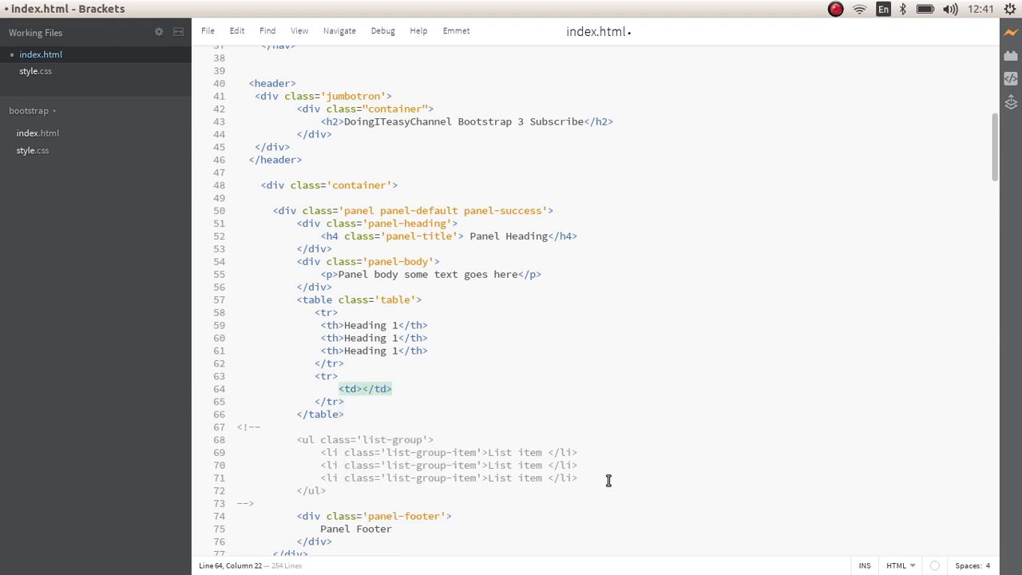
{"action": "type", "text": "Col 1"}
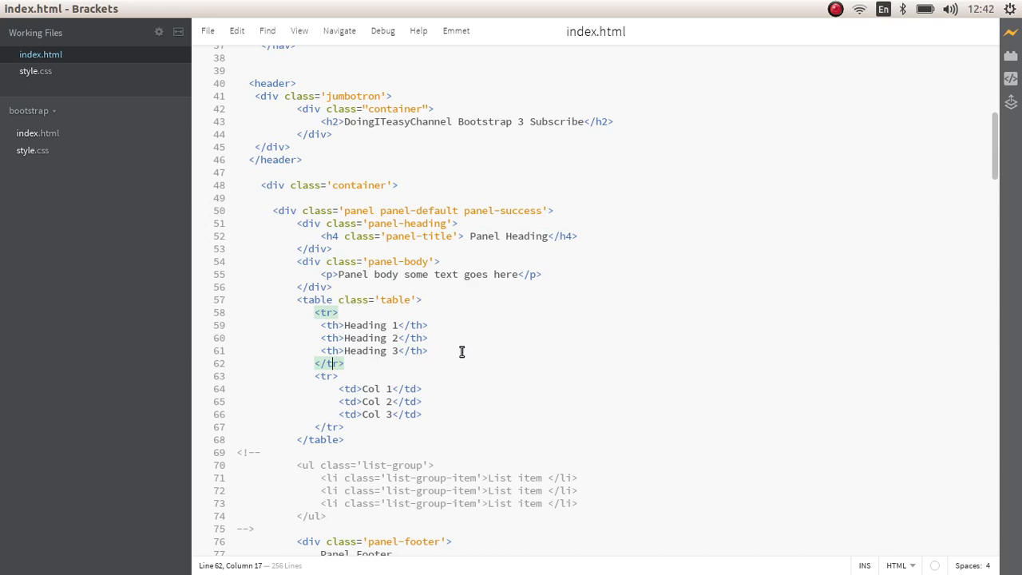
{"action": "mouse_move", "coordinate": [411, 363]}
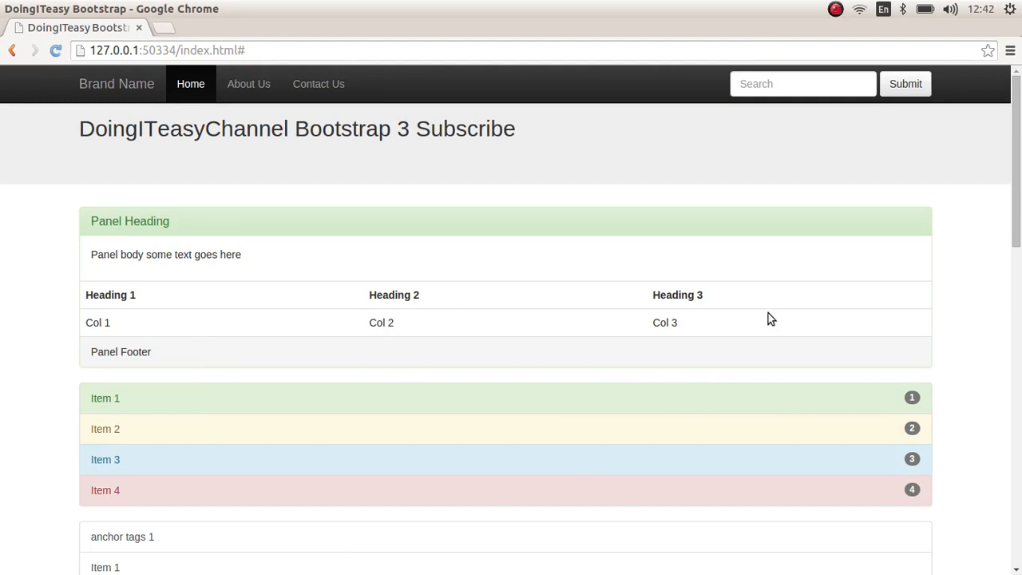
{"action": "mouse_move", "coordinate": [574, 302]}
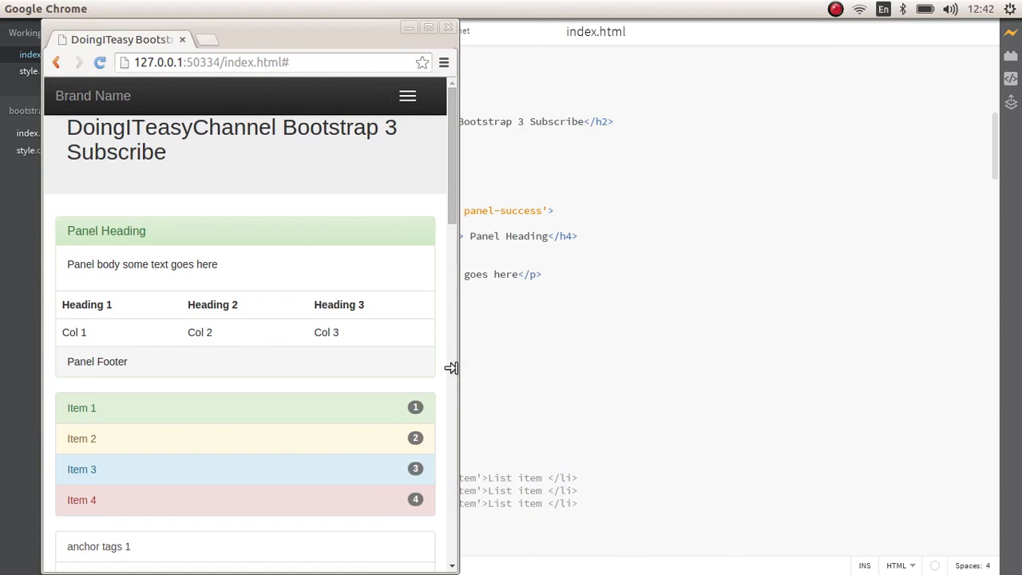
Return to the Brackets editor after checking the table in Chrome.
{"action": "left_click", "coordinate": [428, 27]}
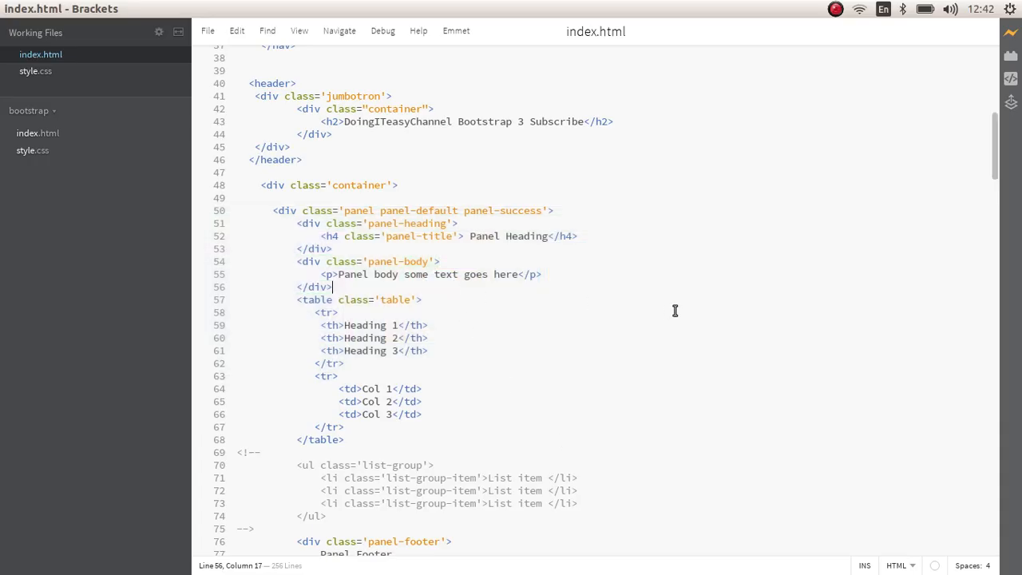
{"action": "scroll", "scroll_direction": "down", "scroll_amount": 3}
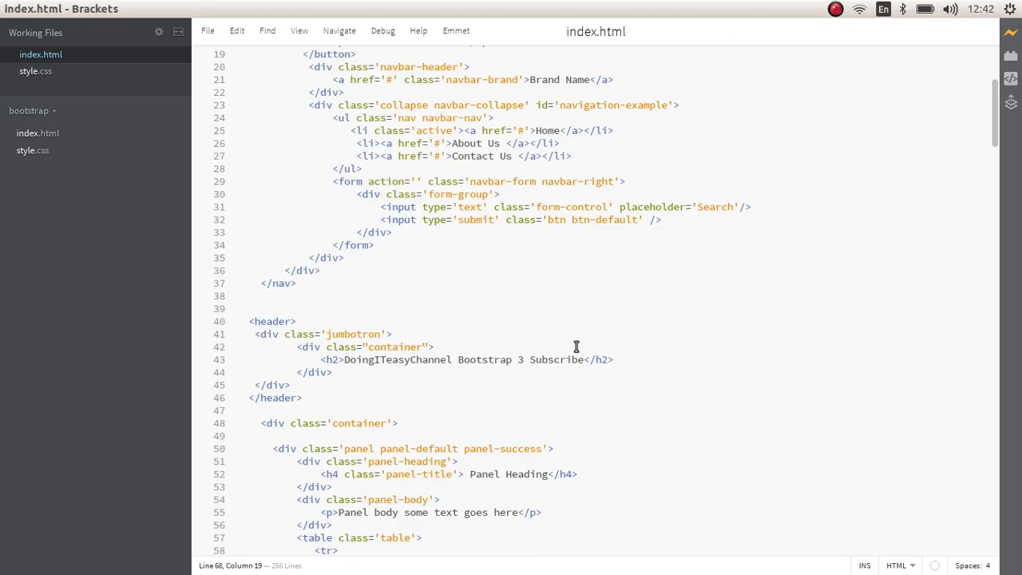
{"action": "scroll", "scroll_direction": "down", "scroll_amount": 3}
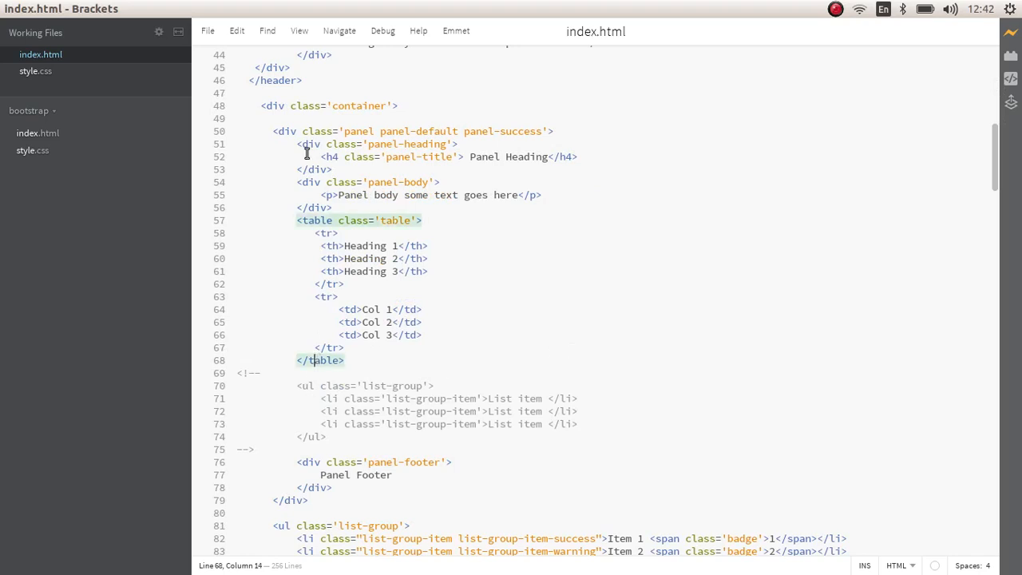